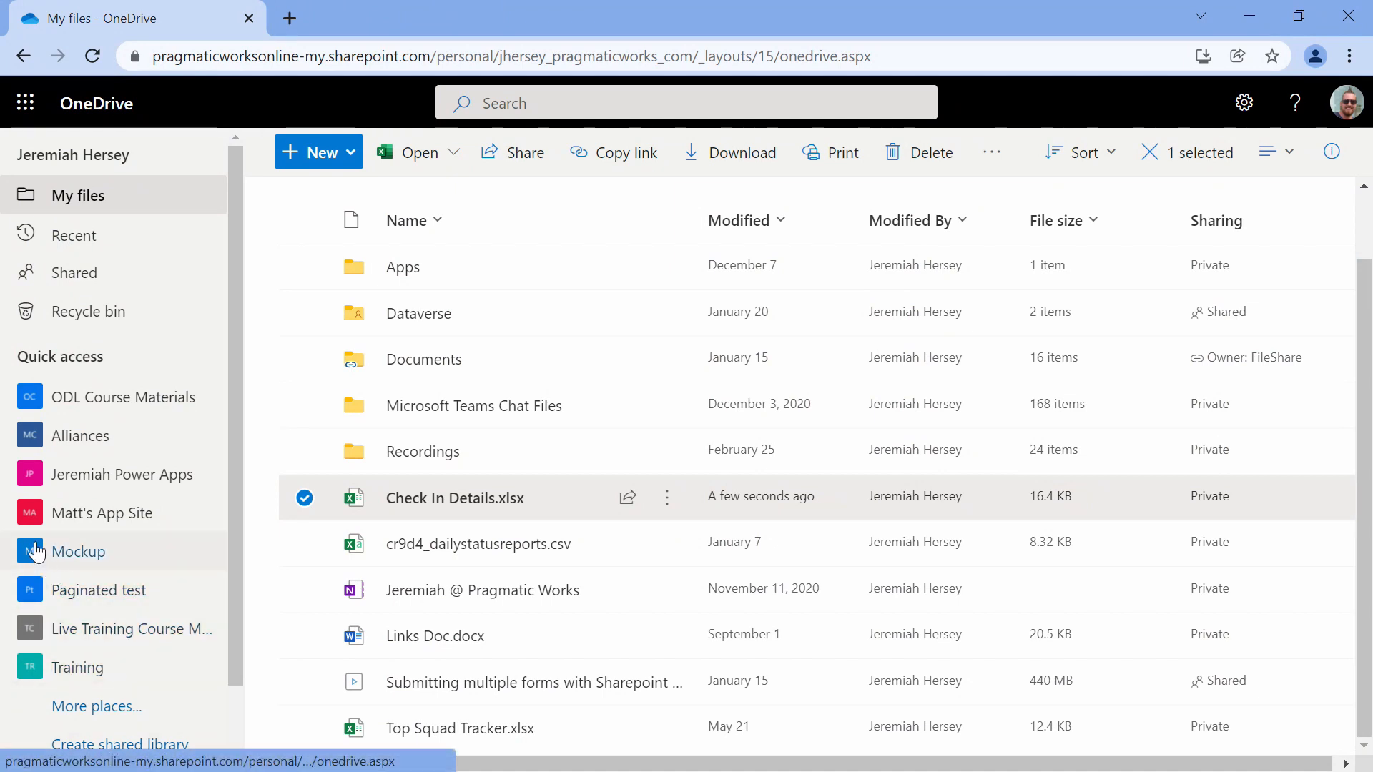
mouse_move(486, 369)
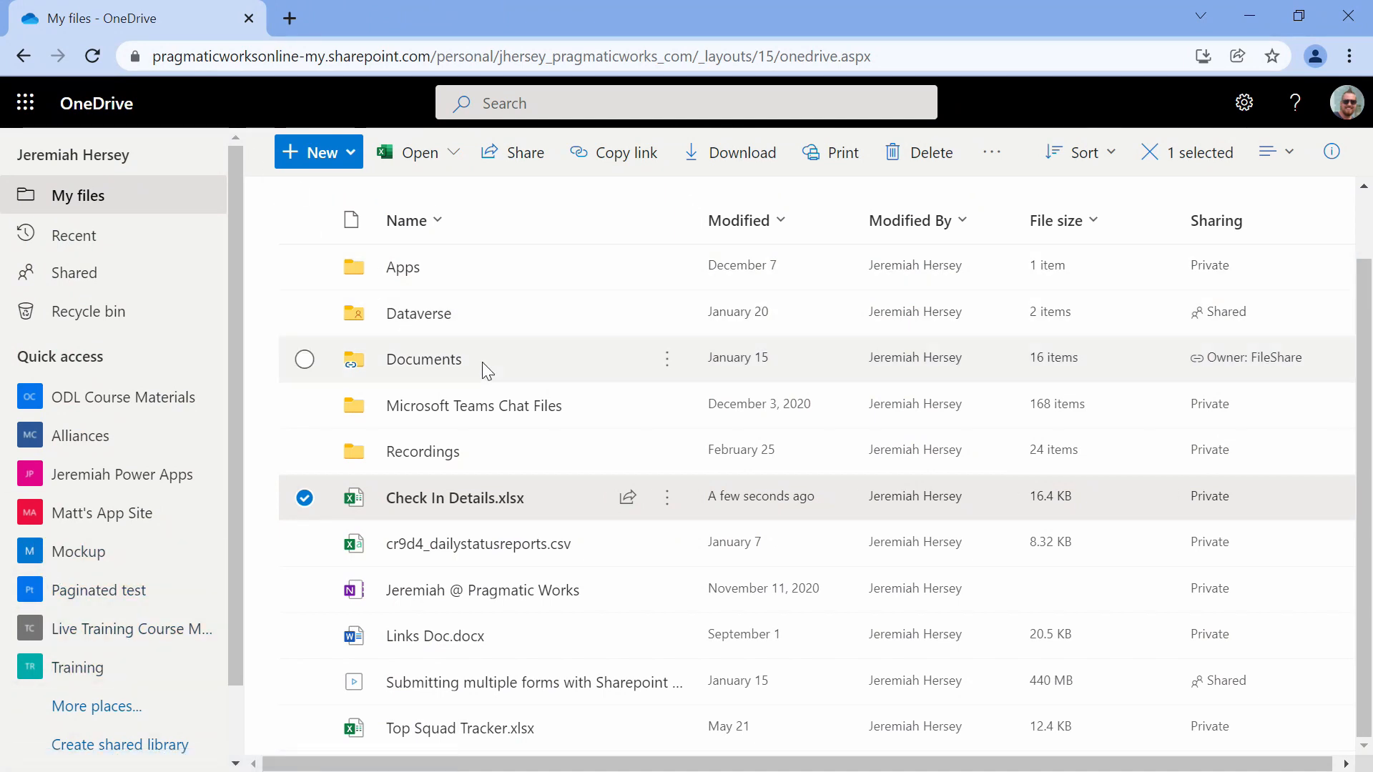
mouse_move(455, 498)
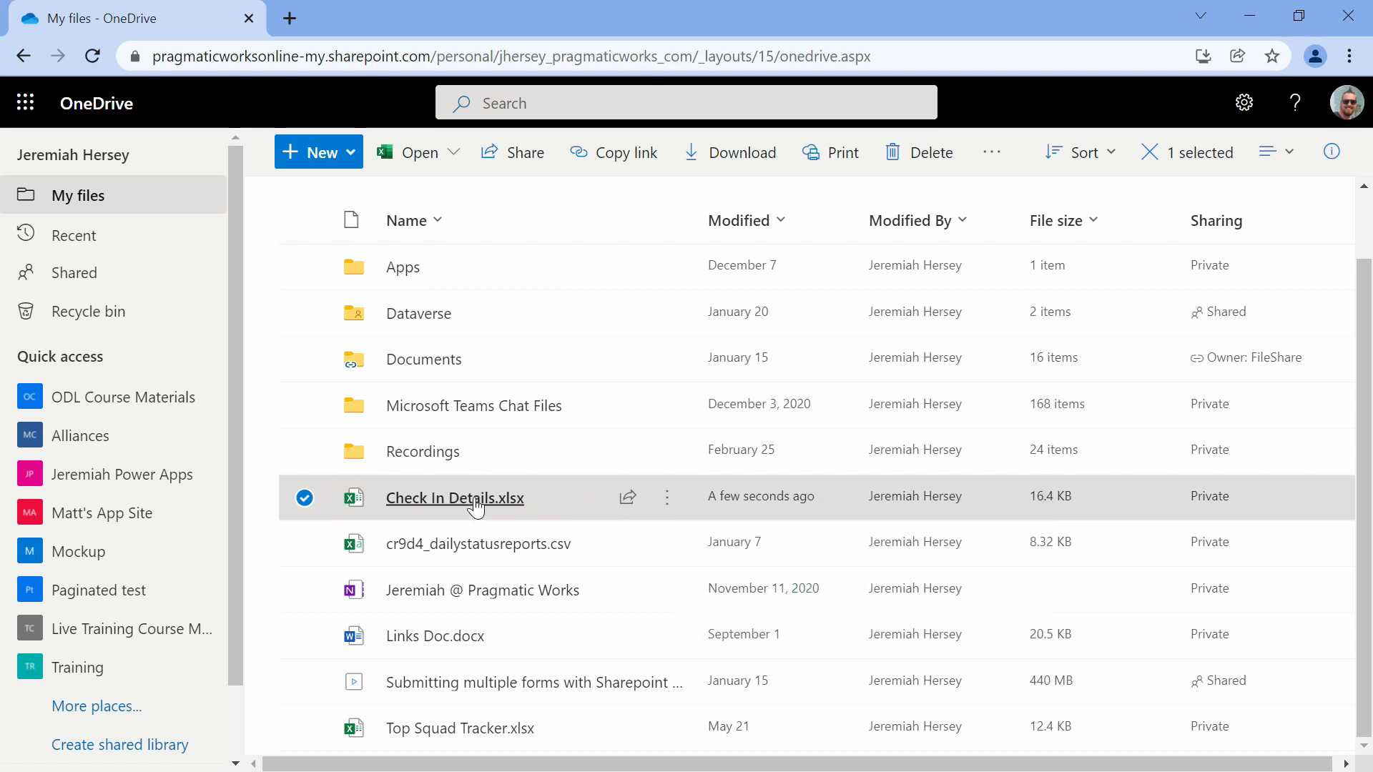
mouse_move(455, 504)
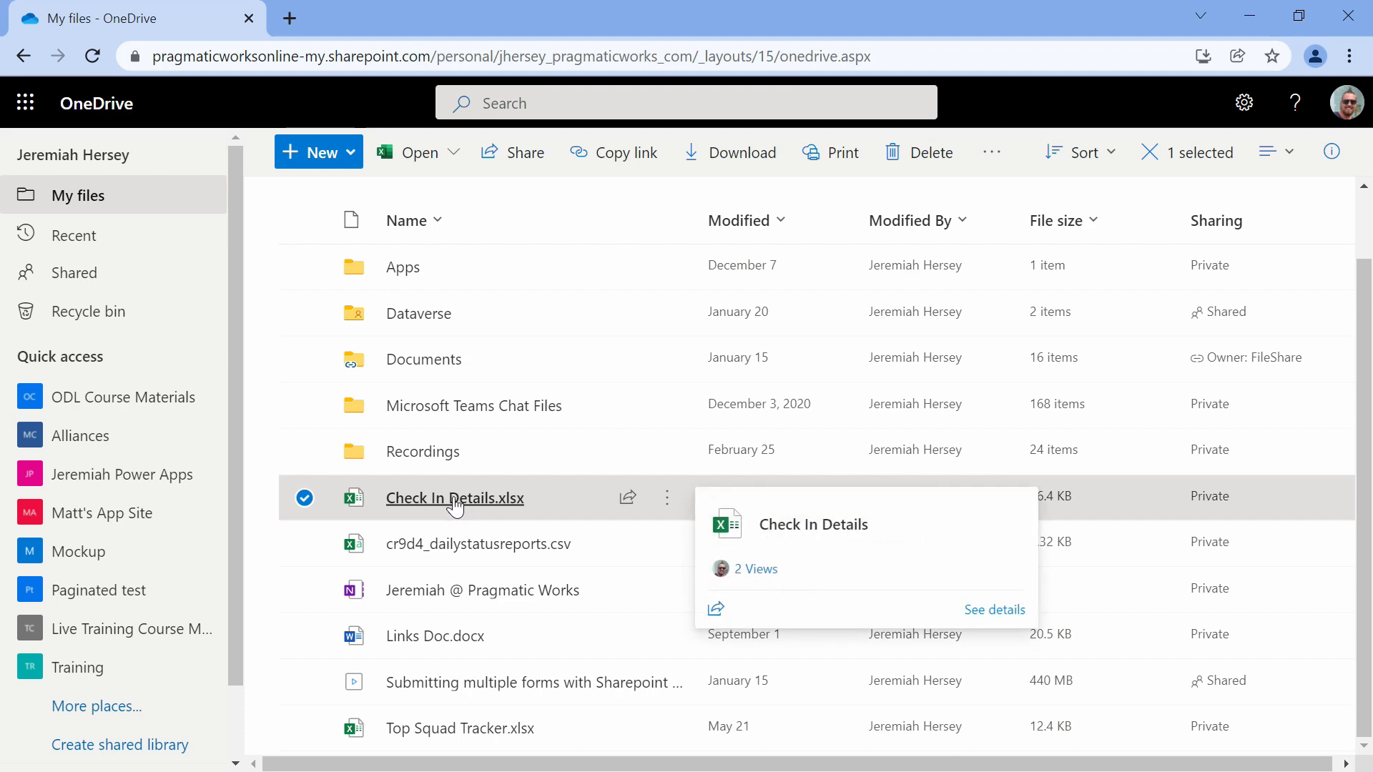
Step: Open the Check In Details.xlsx workbook in Excel for the web
double_click(454, 497)
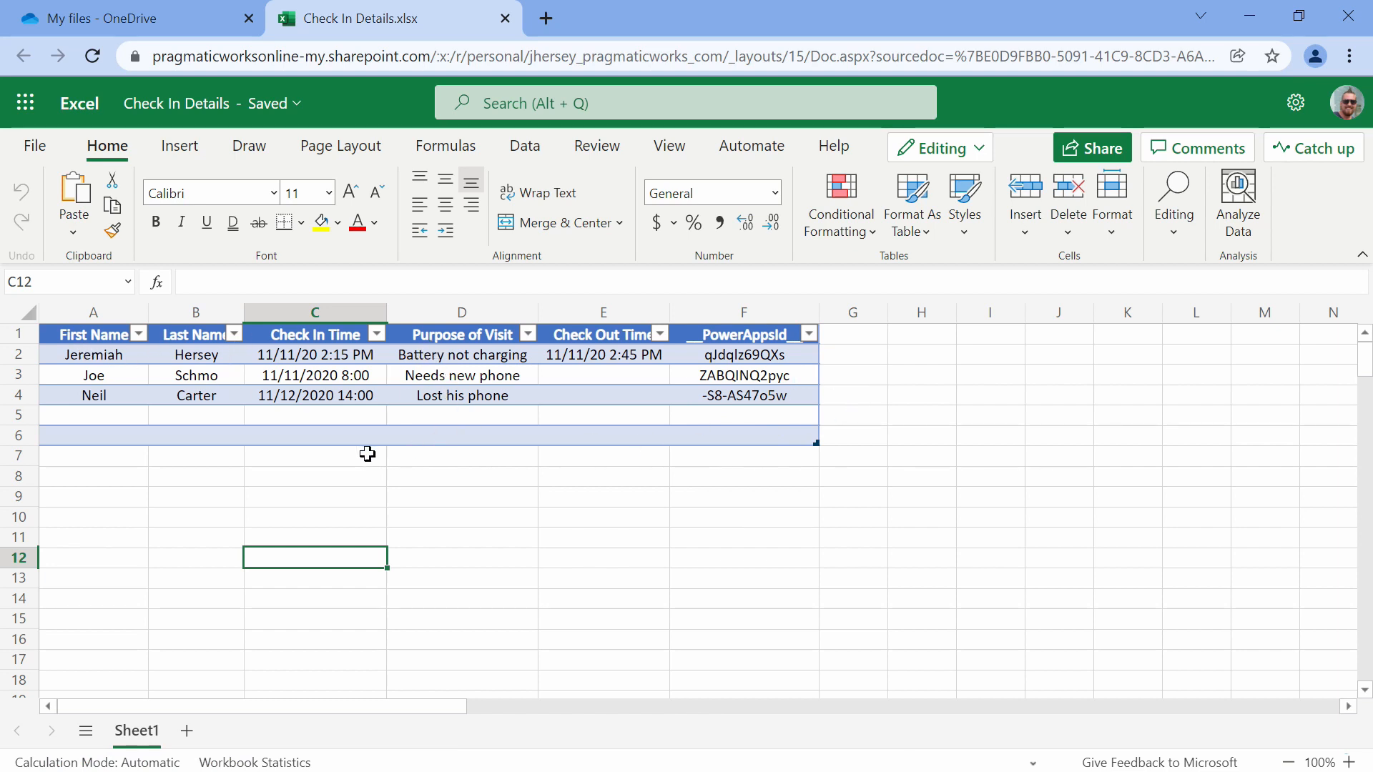
mouse_move(260, 509)
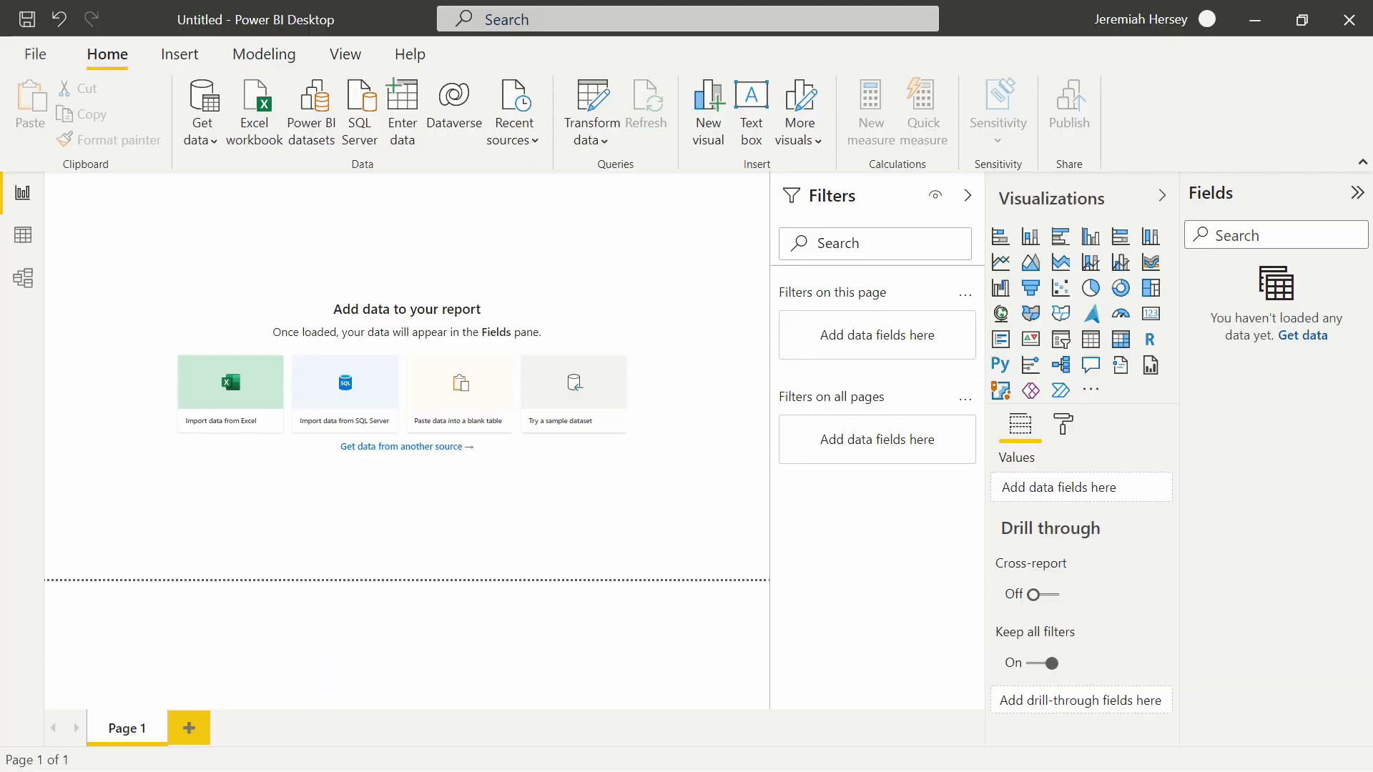
mouse_move(331, 273)
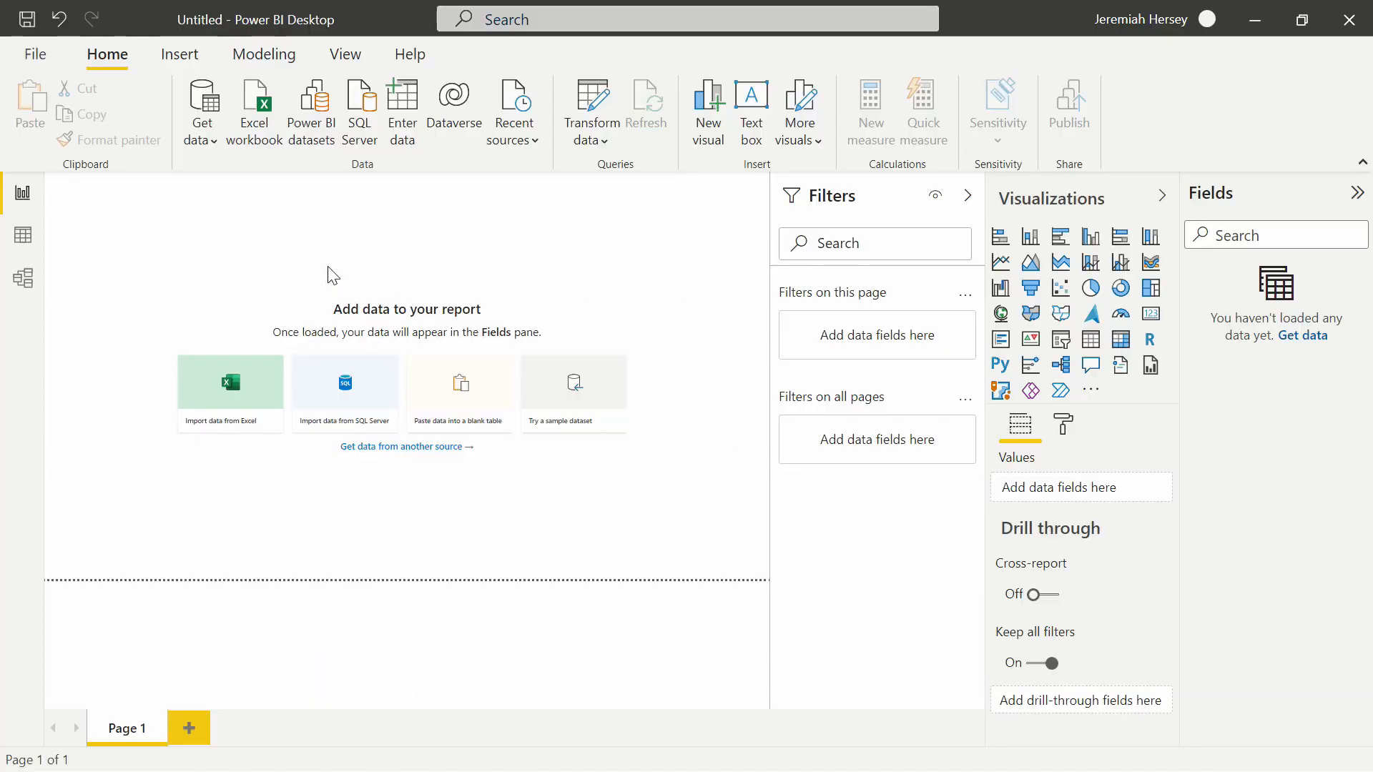
mouse_move(200, 103)
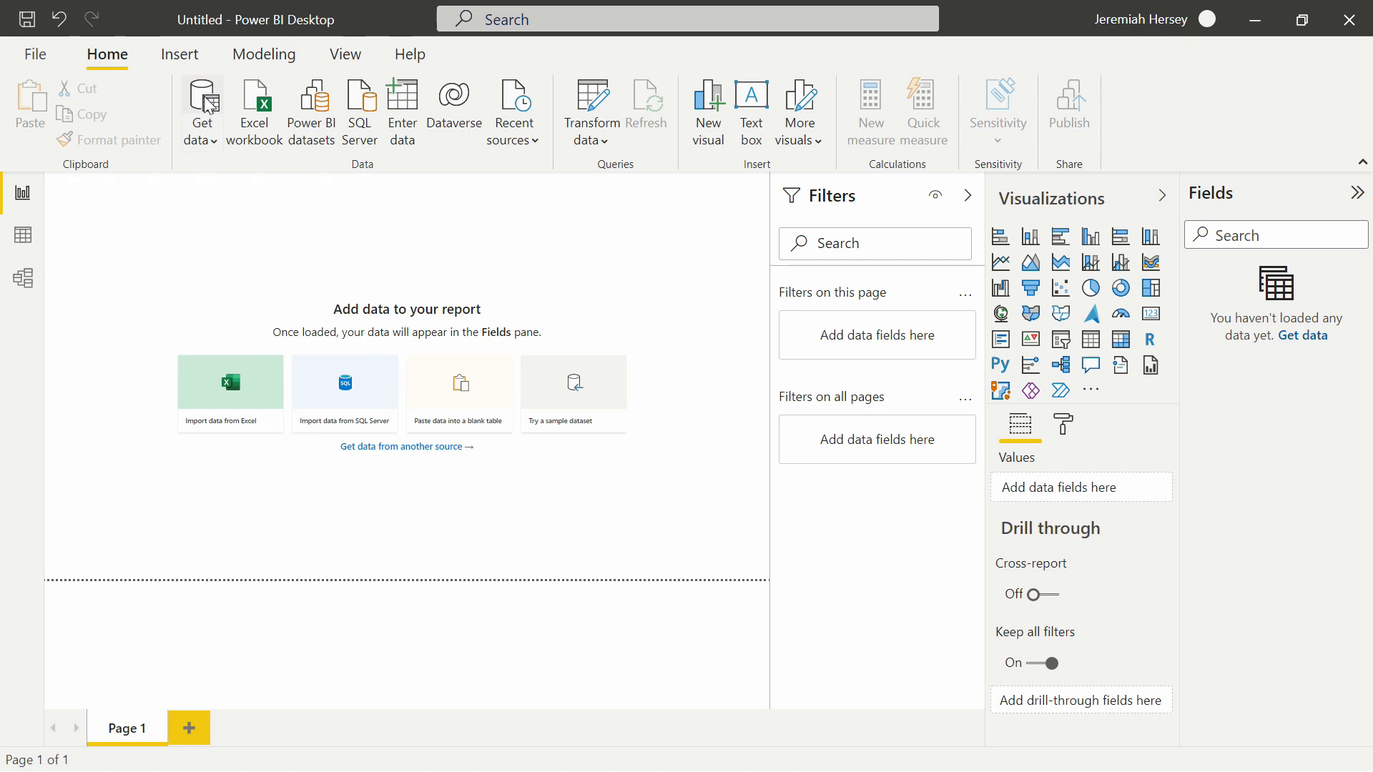
click(201, 103)
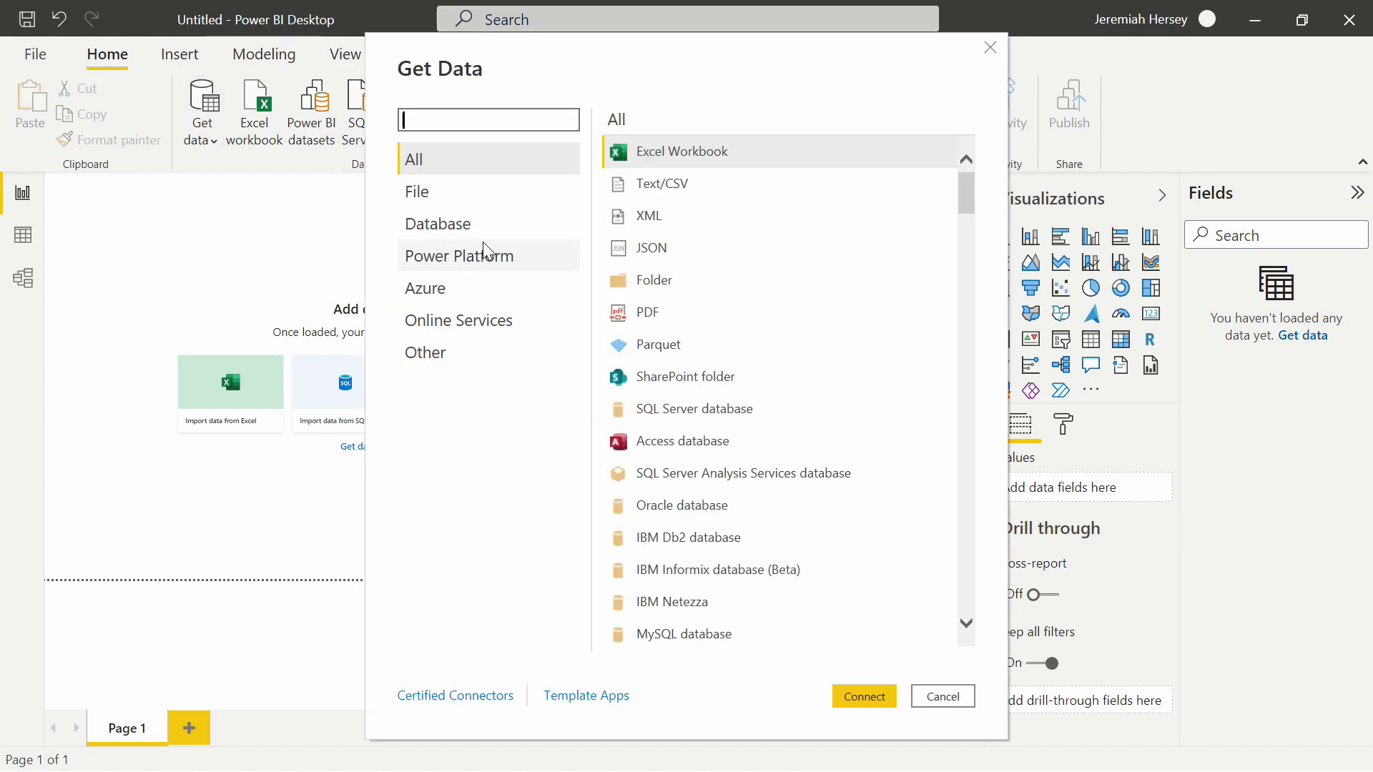
text(oned)
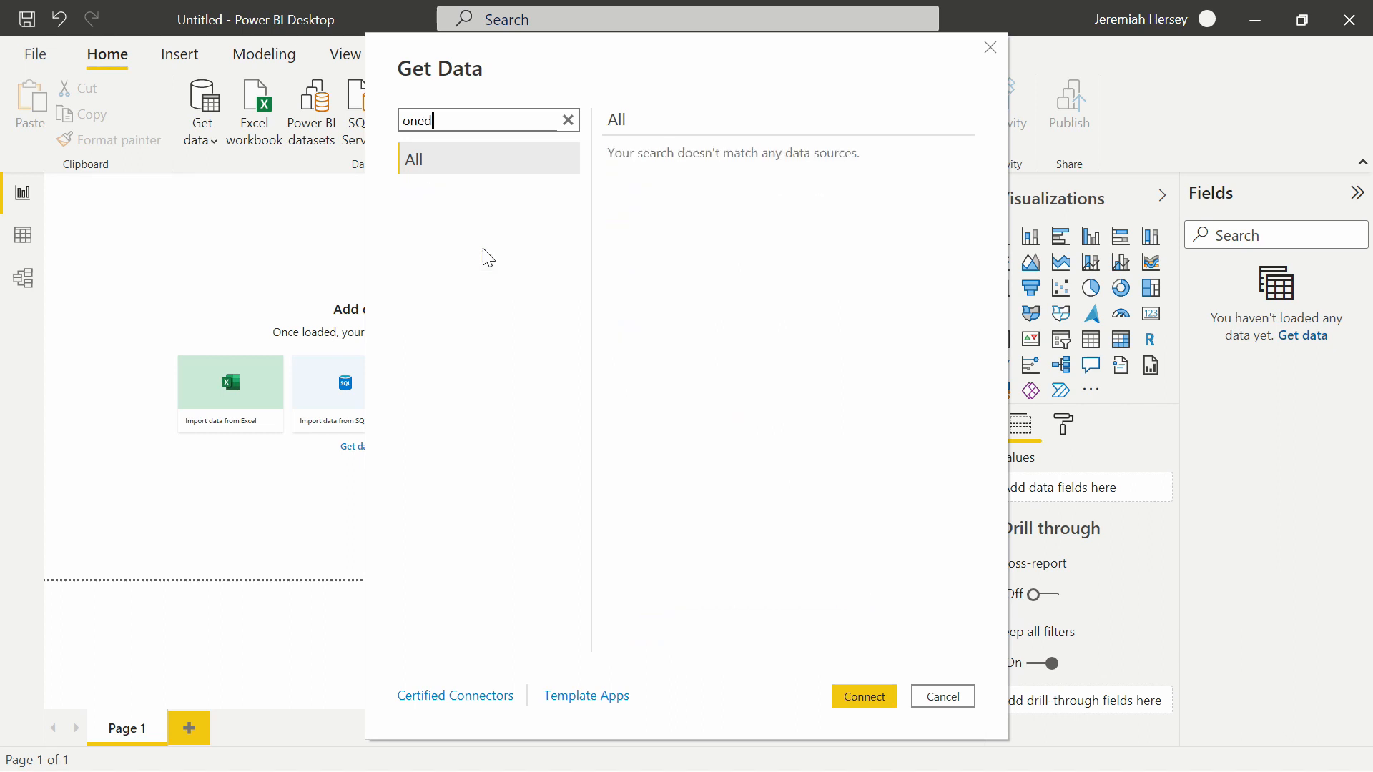
click(567, 121)
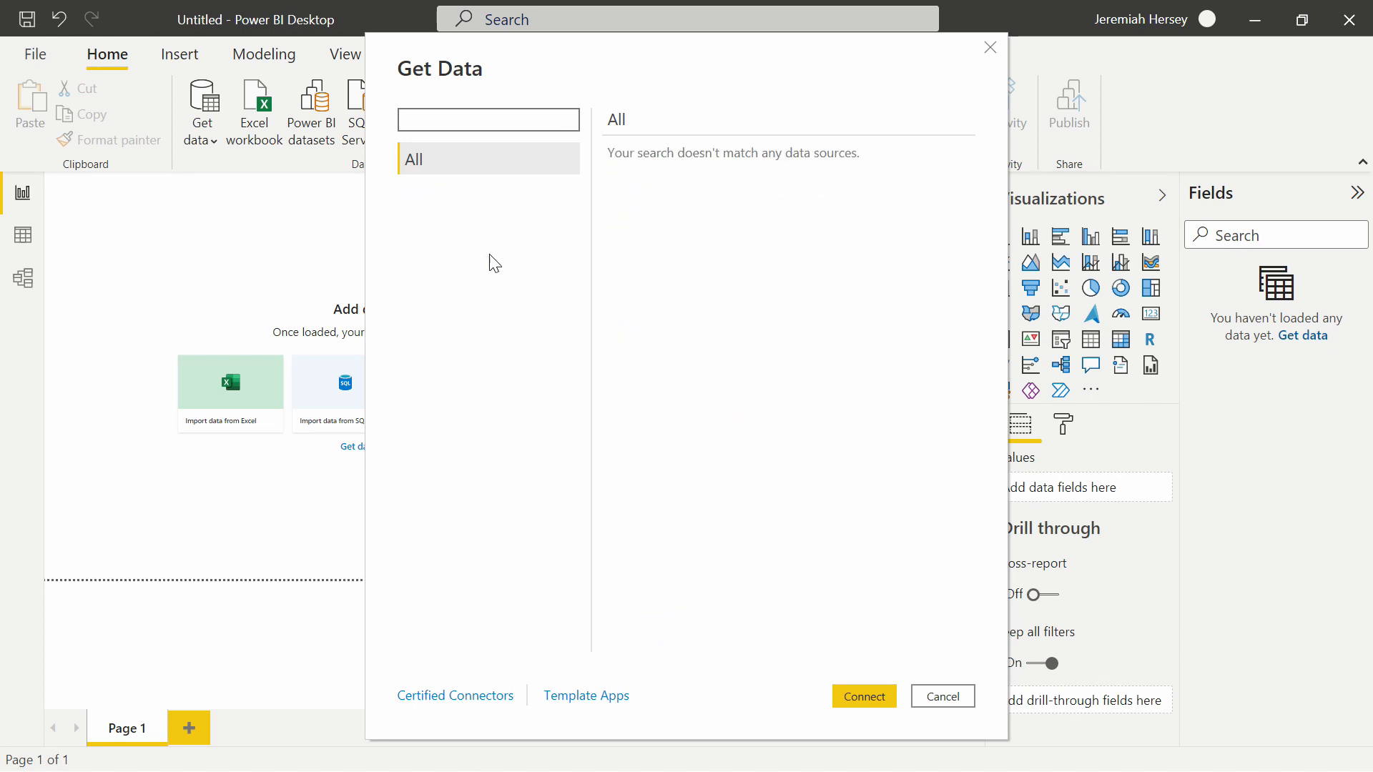
click(943, 697)
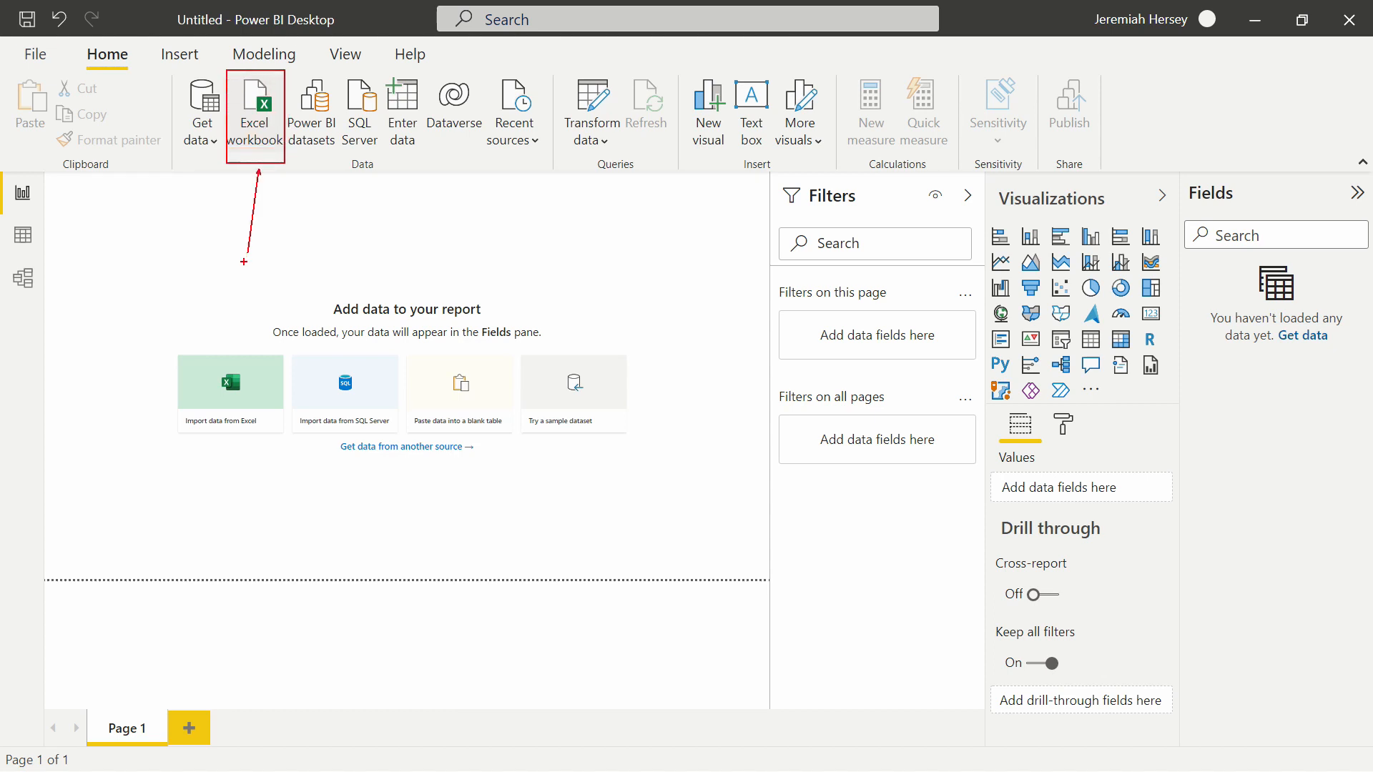
text(Imp)
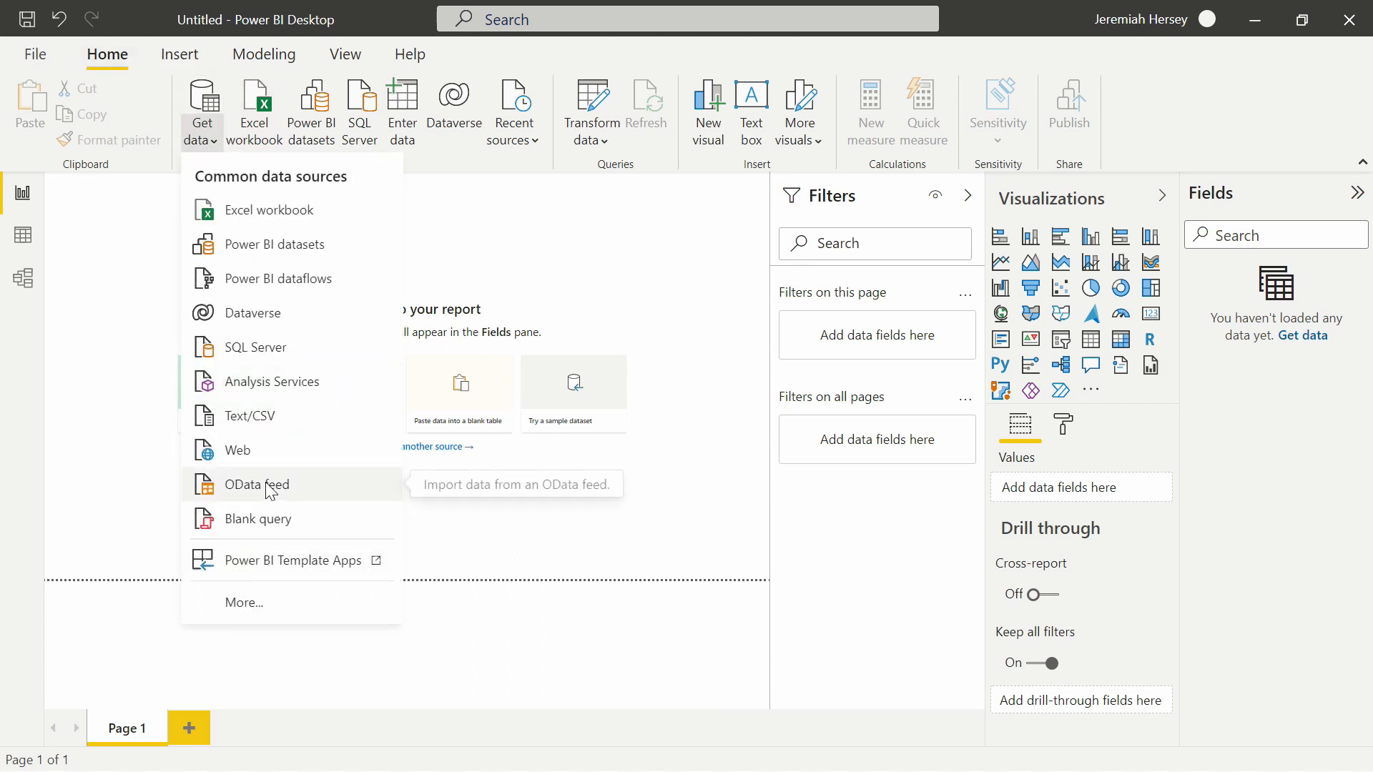
mouse_move(237, 450)
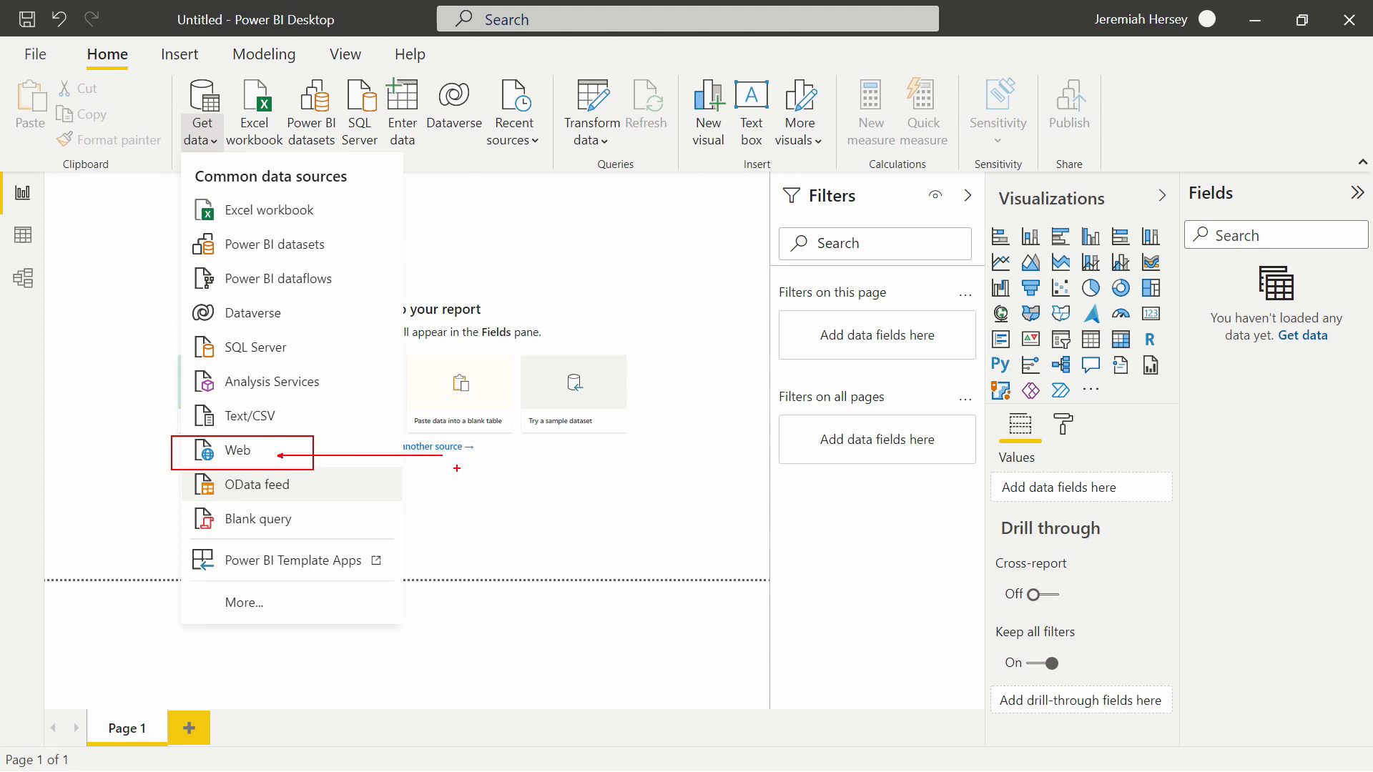
Step: Enter the text 'File Path' while the data sources list is up
text(File P)
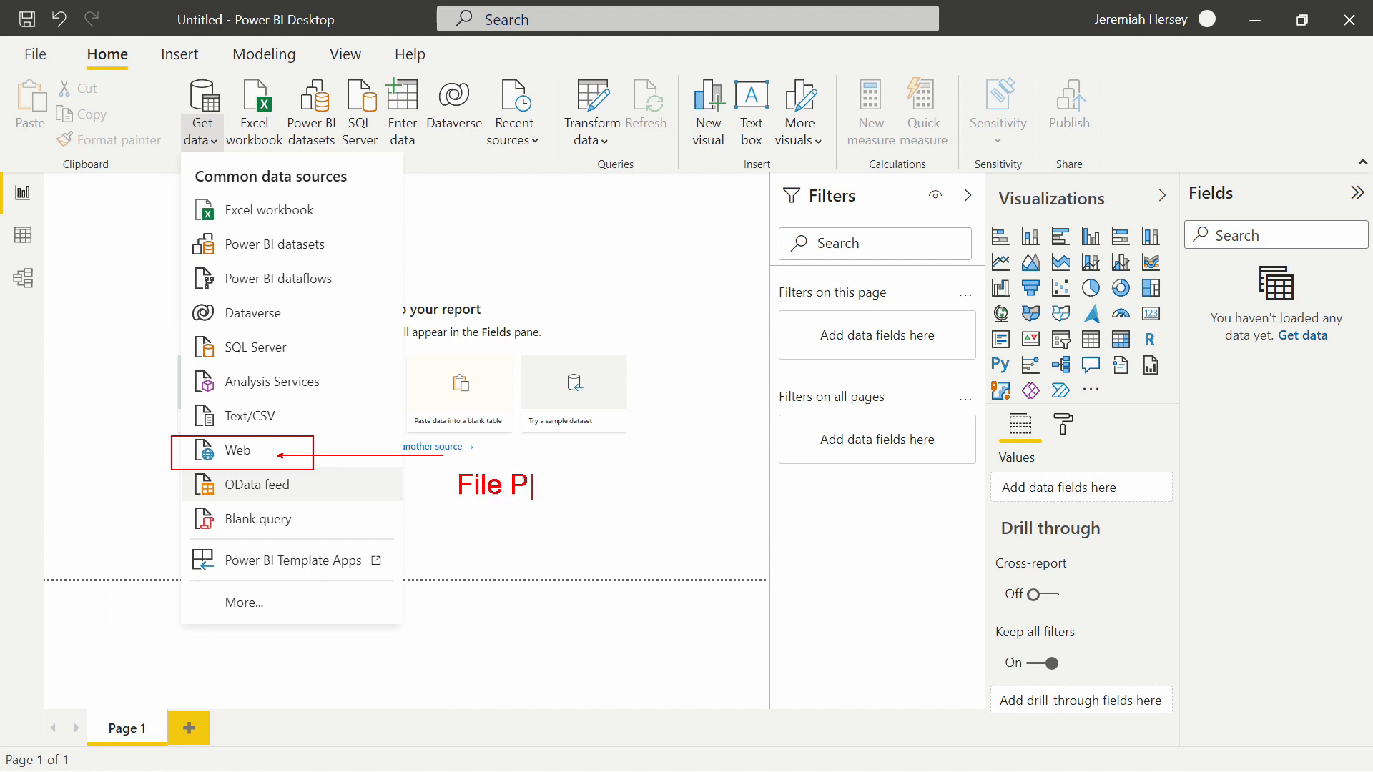
text(ath)
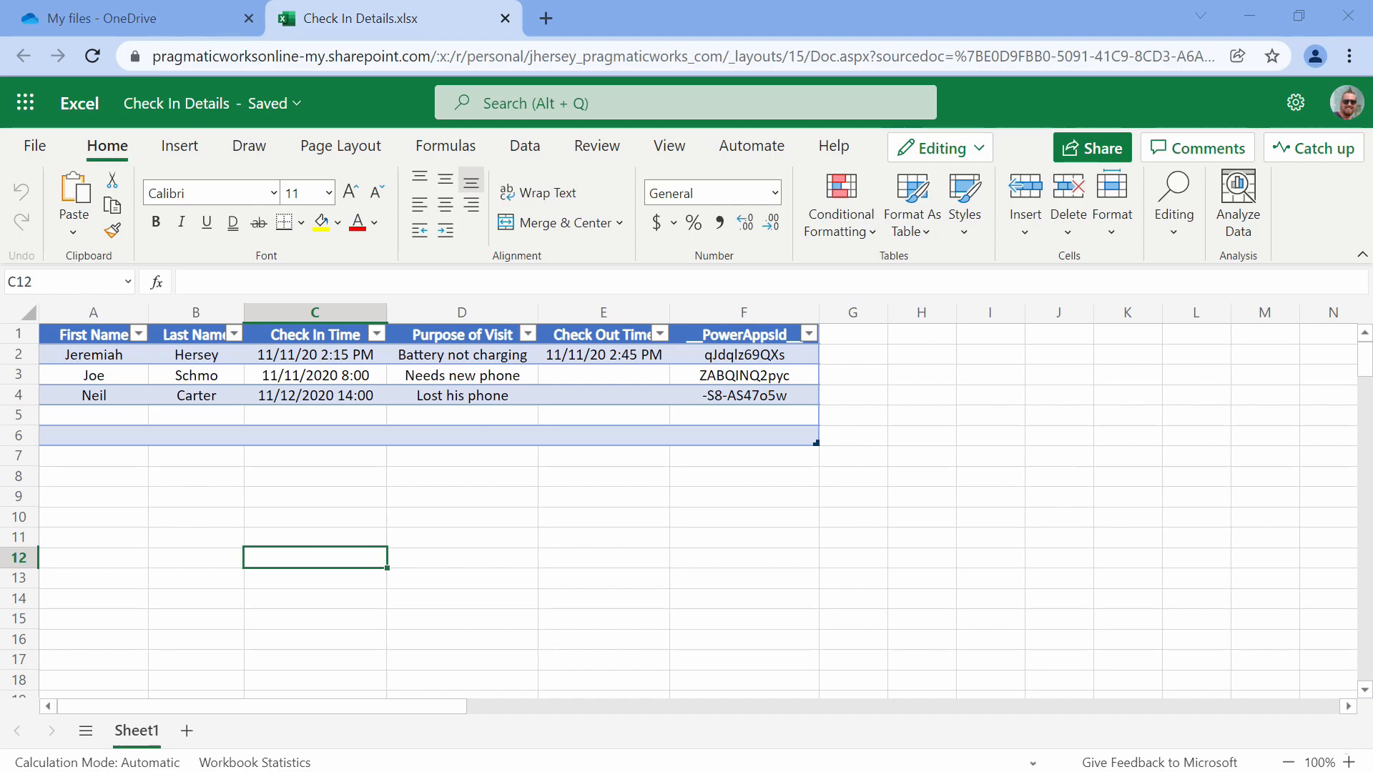
mouse_move(292, 375)
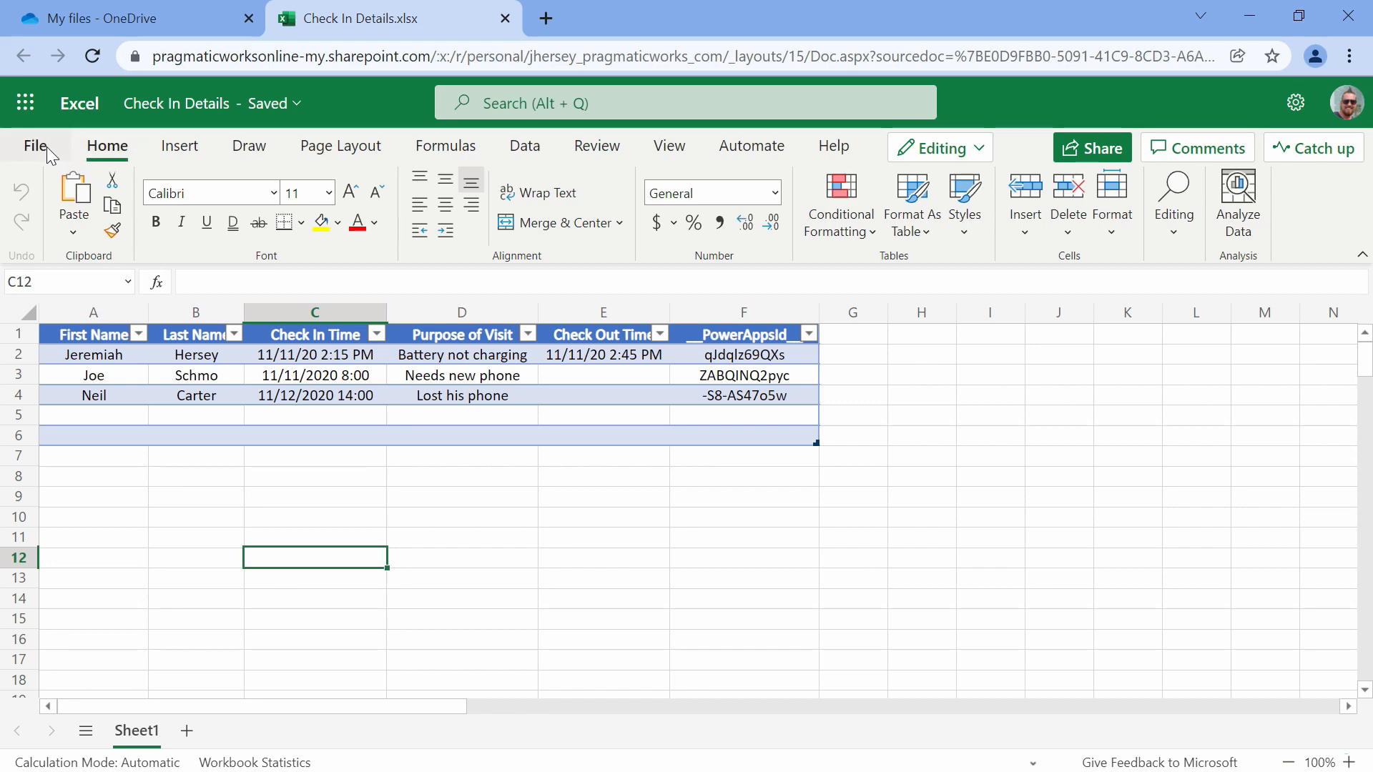
Step: From File > Info, launch Check In Details.xlsx in the Excel desktop app
click(31, 146)
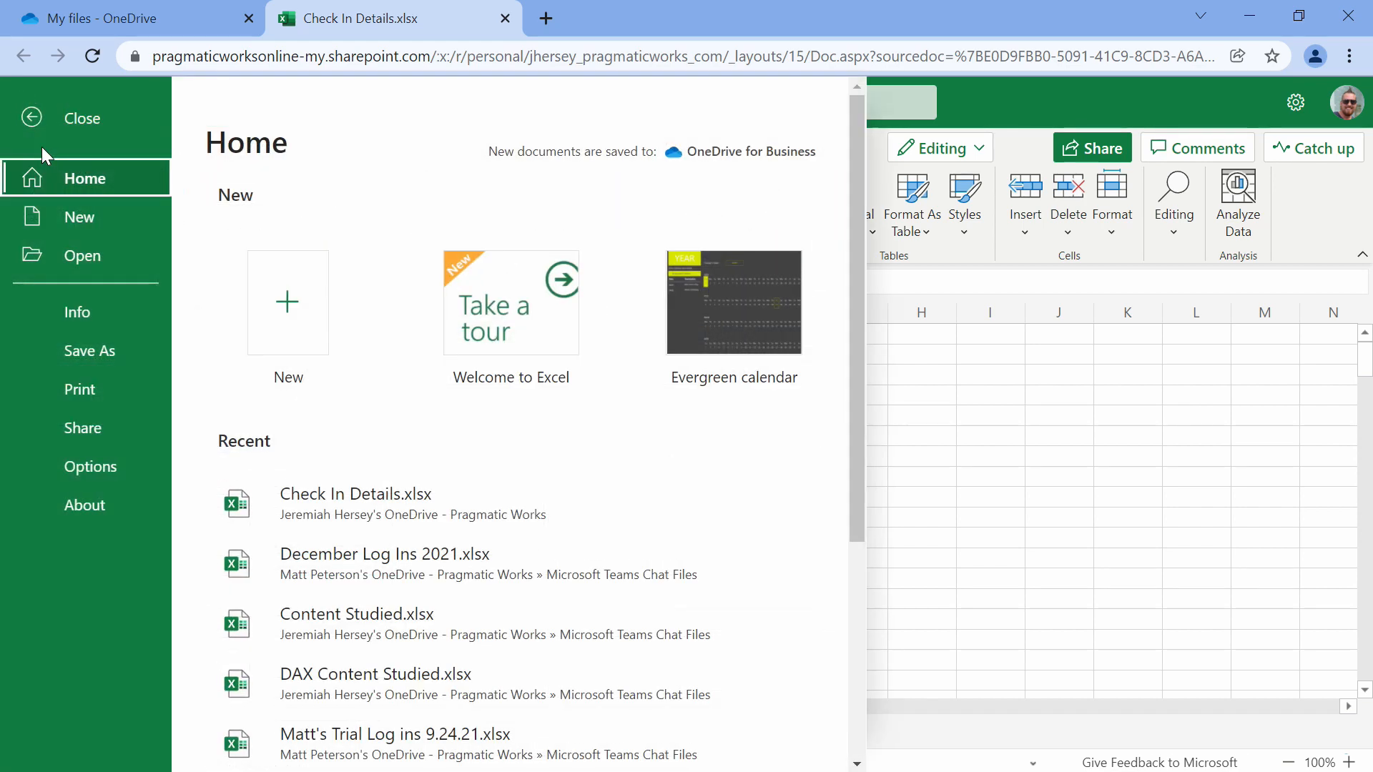
click(77, 312)
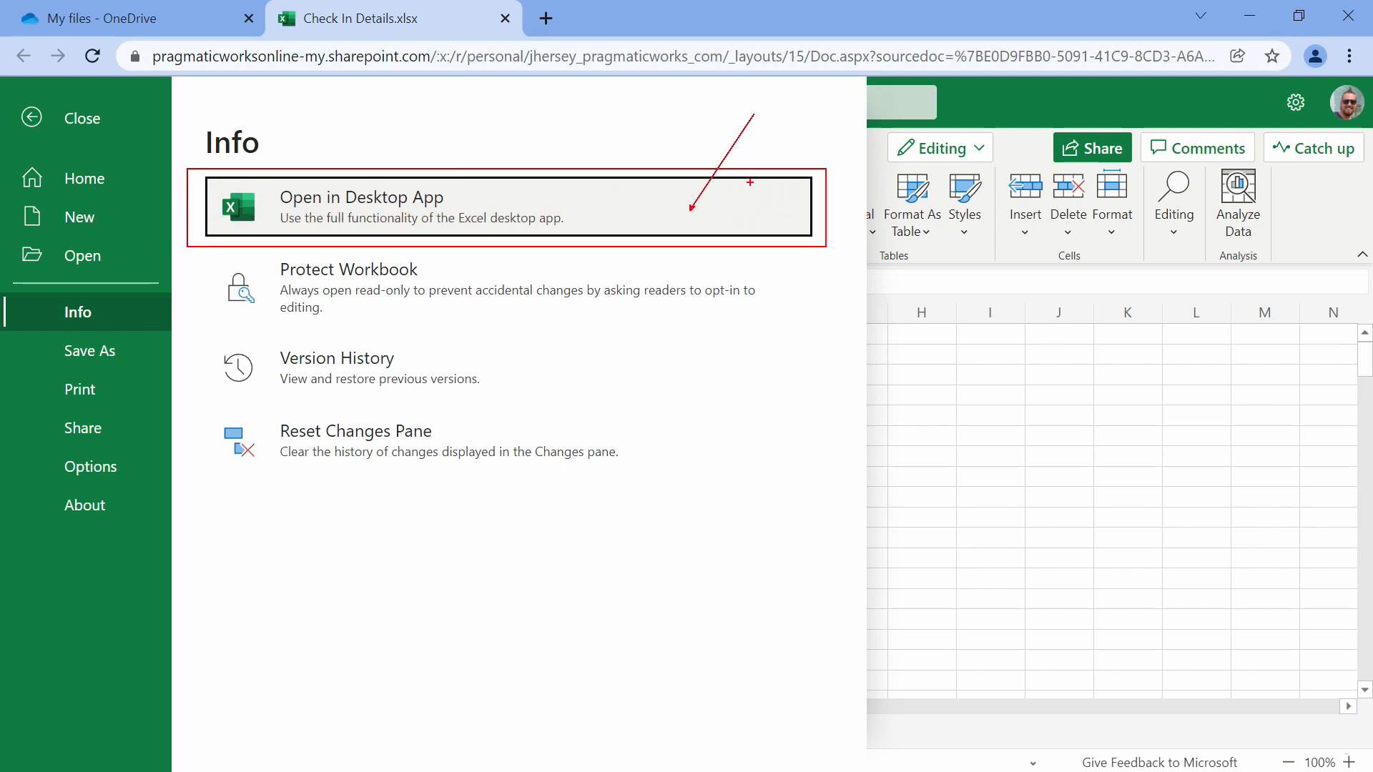
mouse_move(738, 363)
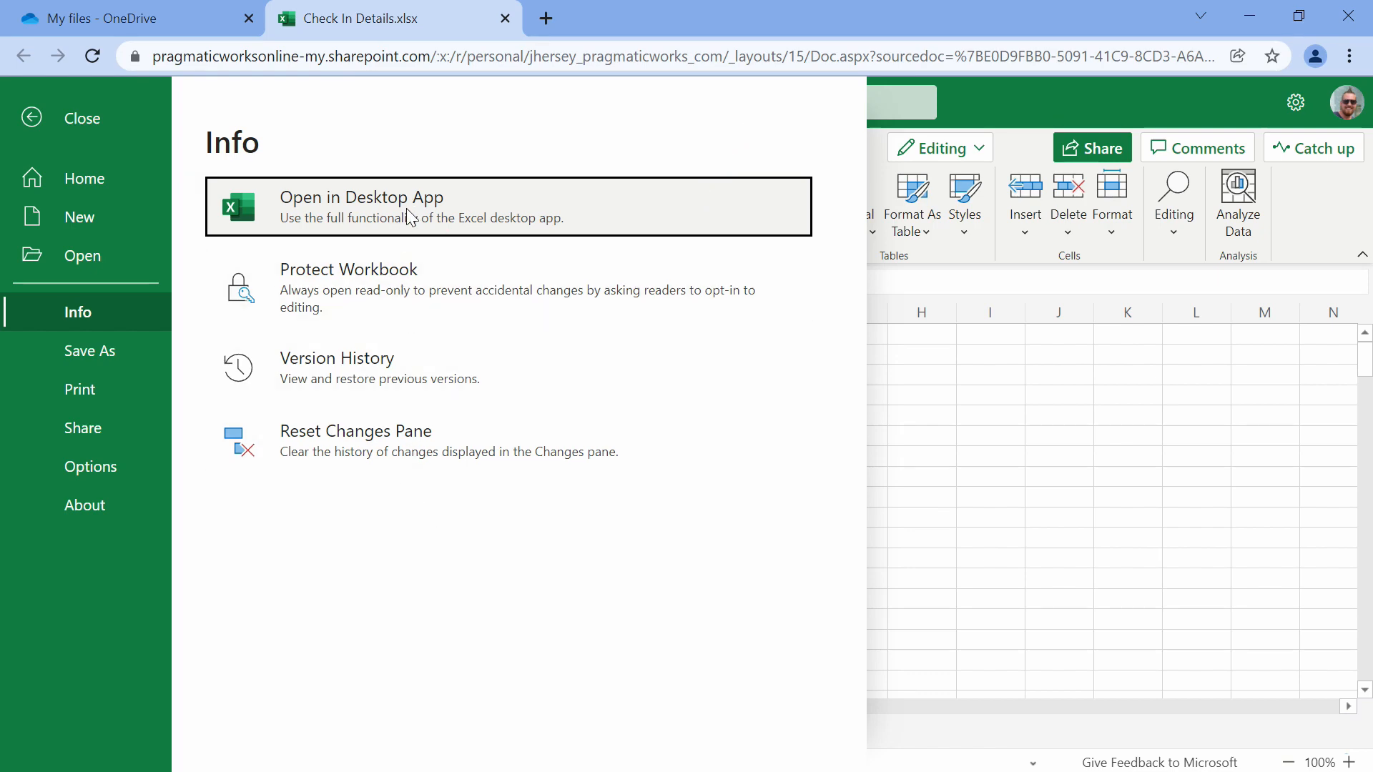
click(362, 207)
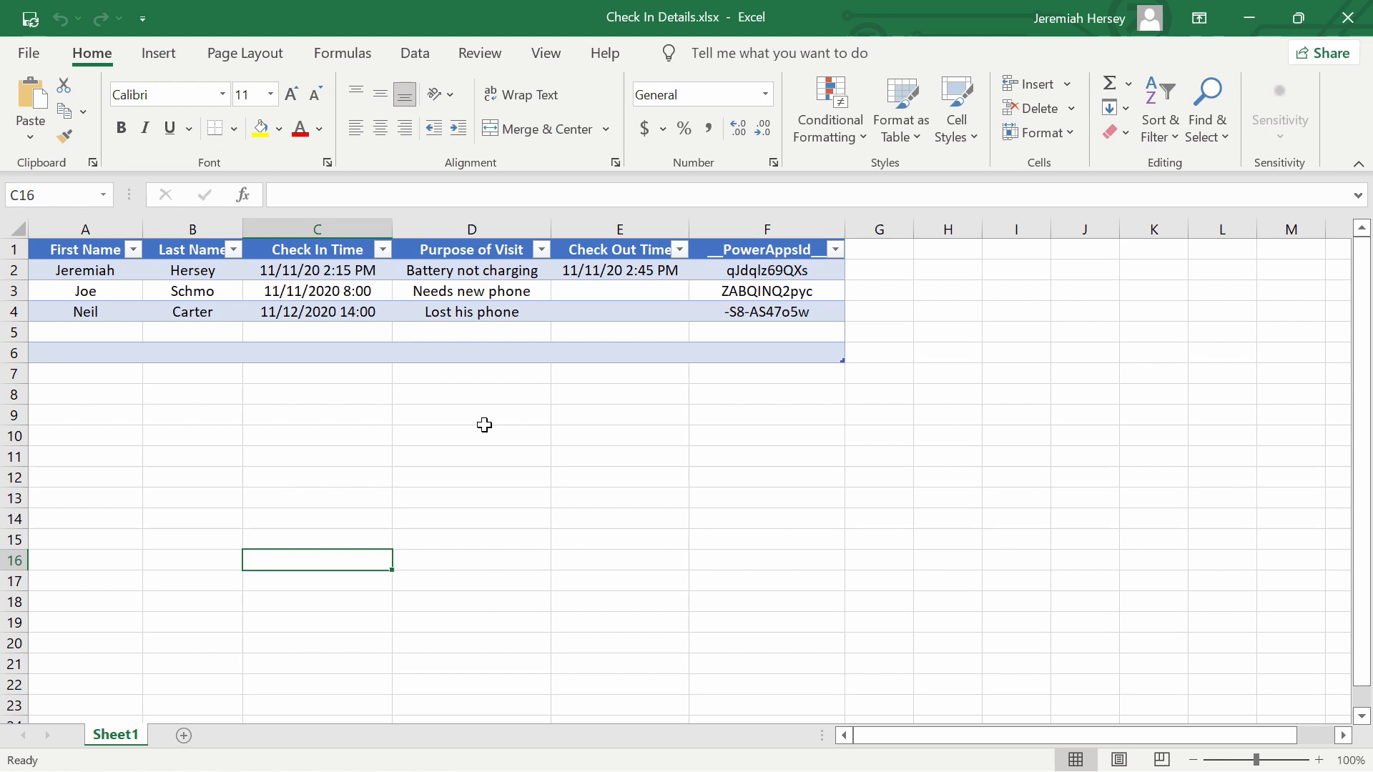
mouse_move(556, 385)
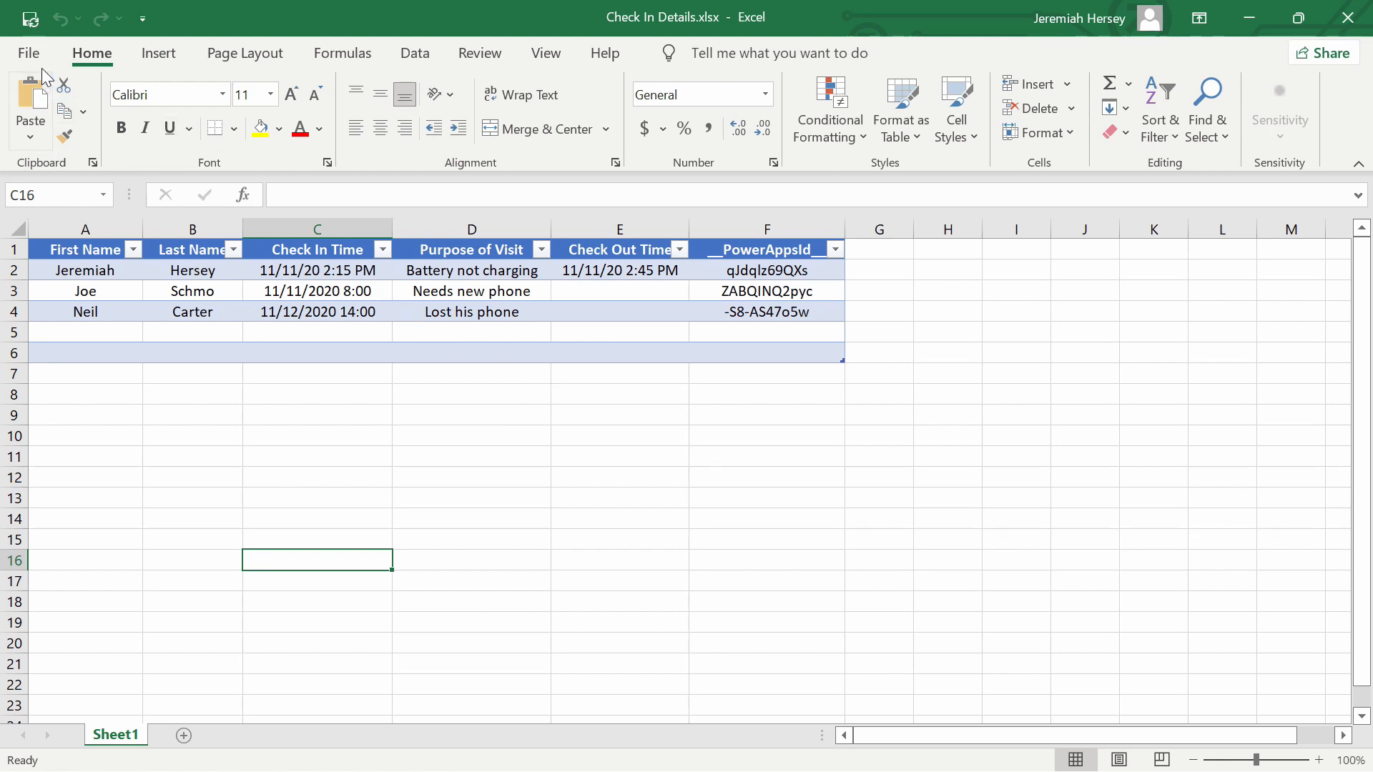
Step: Copy the workbook's OneDrive file path from the File > Info page
click(27, 54)
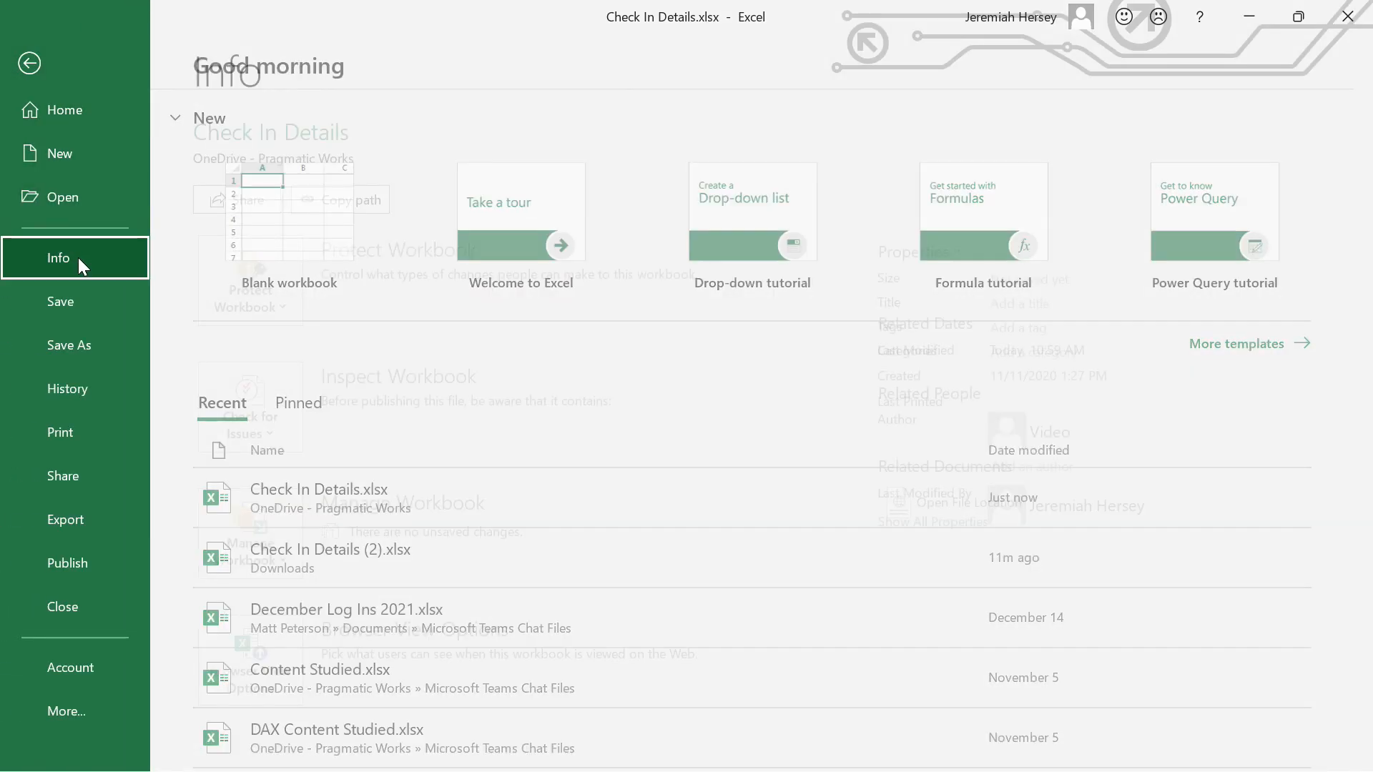
click(59, 258)
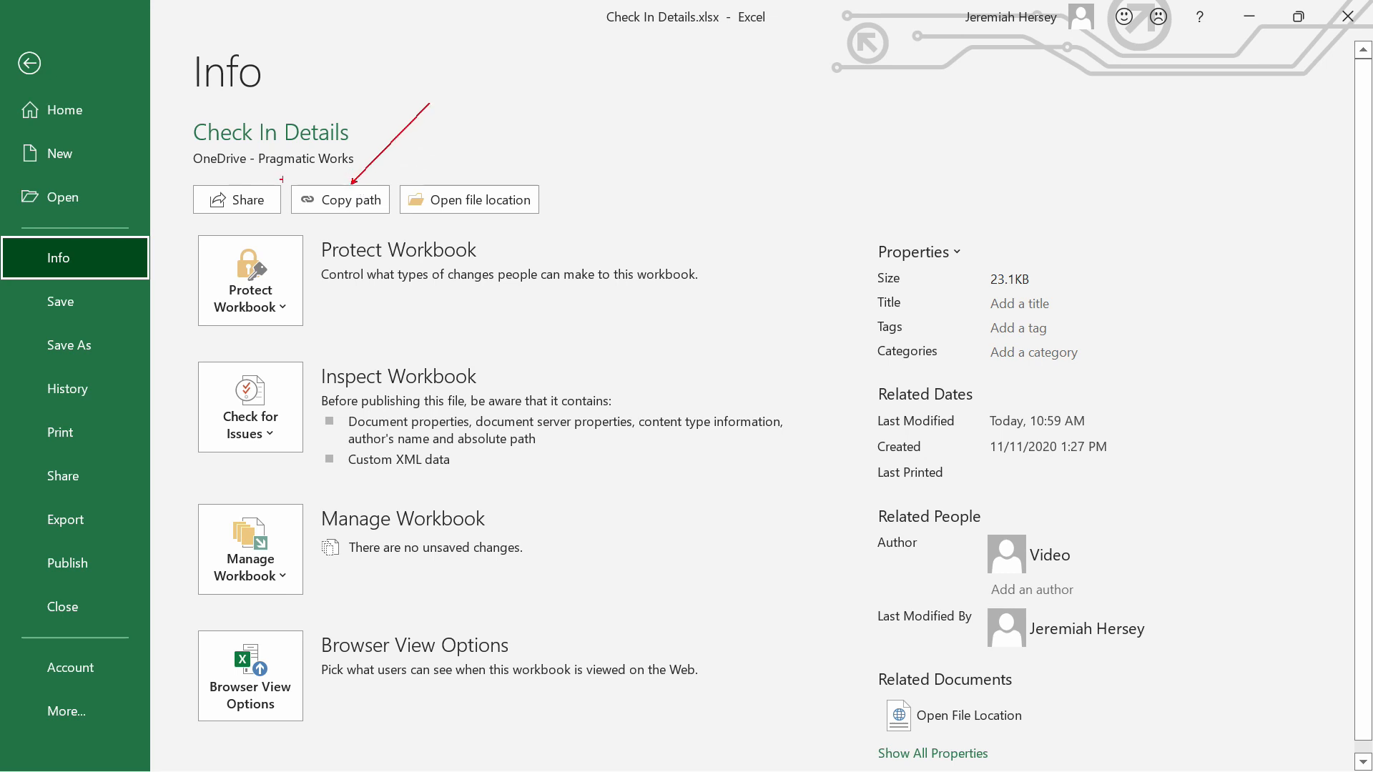
click(340, 199)
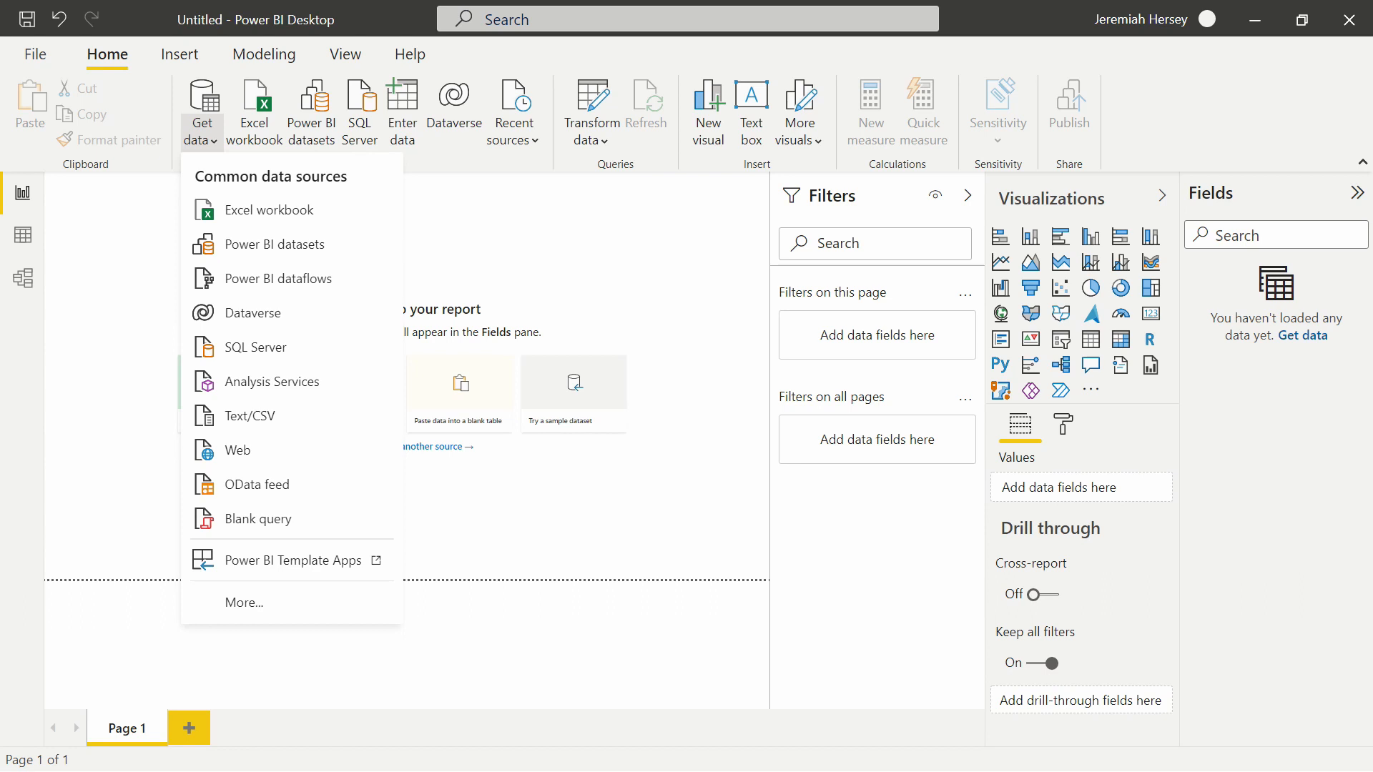
mouse_move(256, 456)
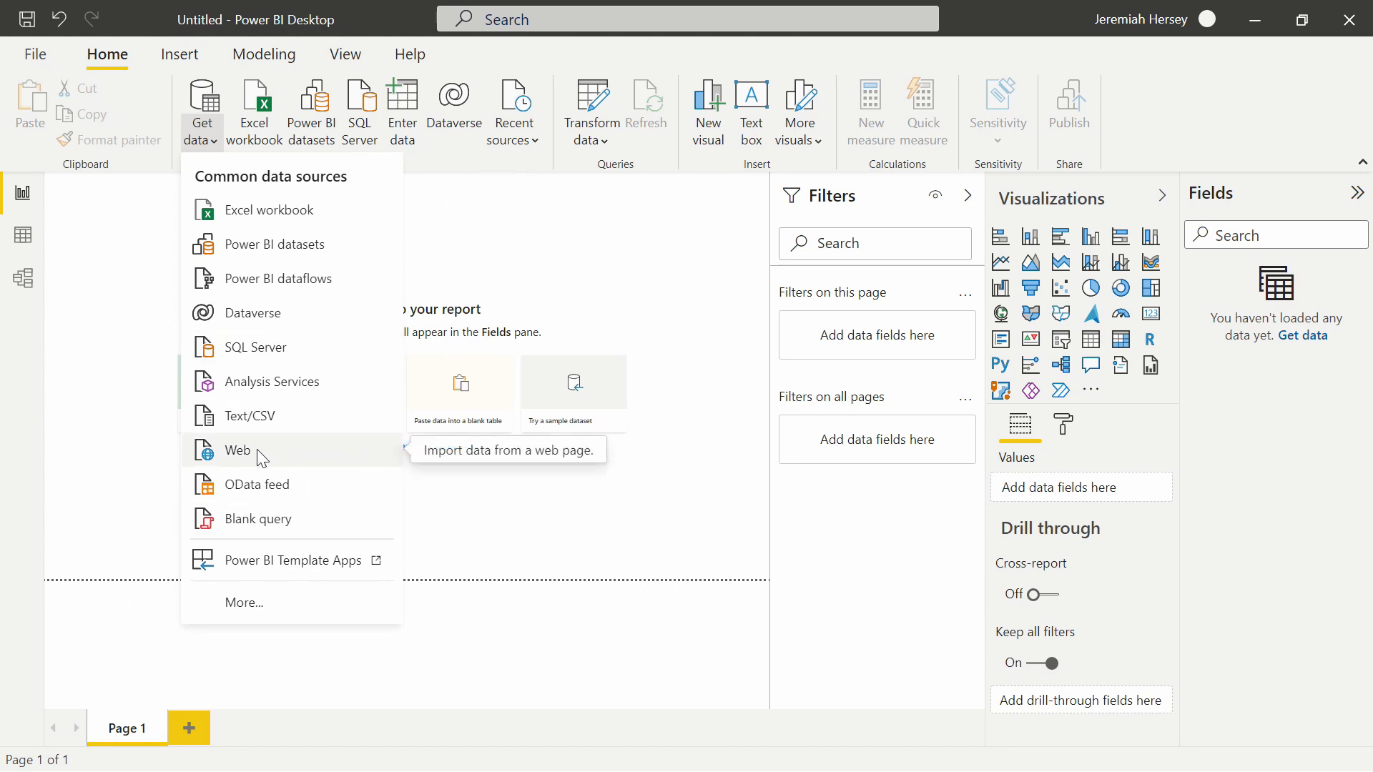
Step: Choose Web as the data source to import from
click(238, 450)
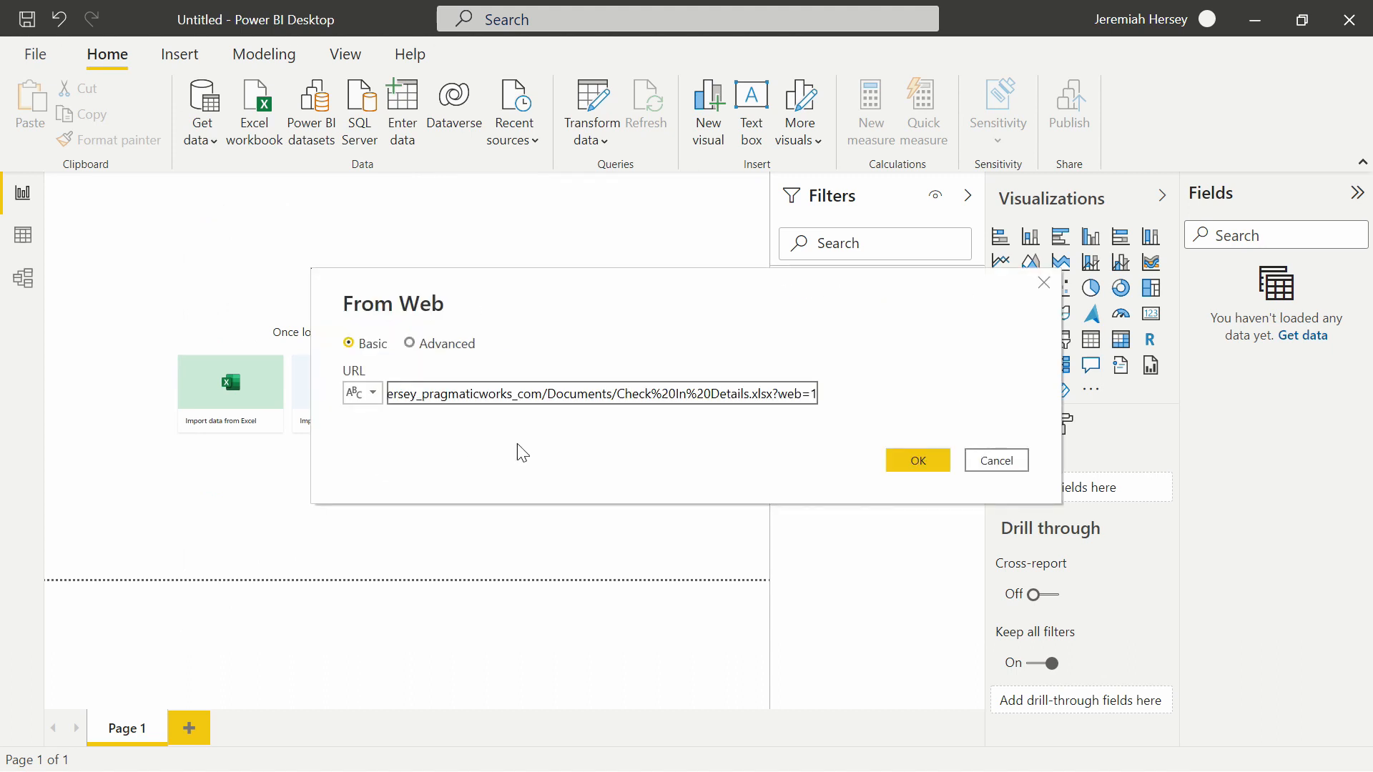
mouse_move(804, 451)
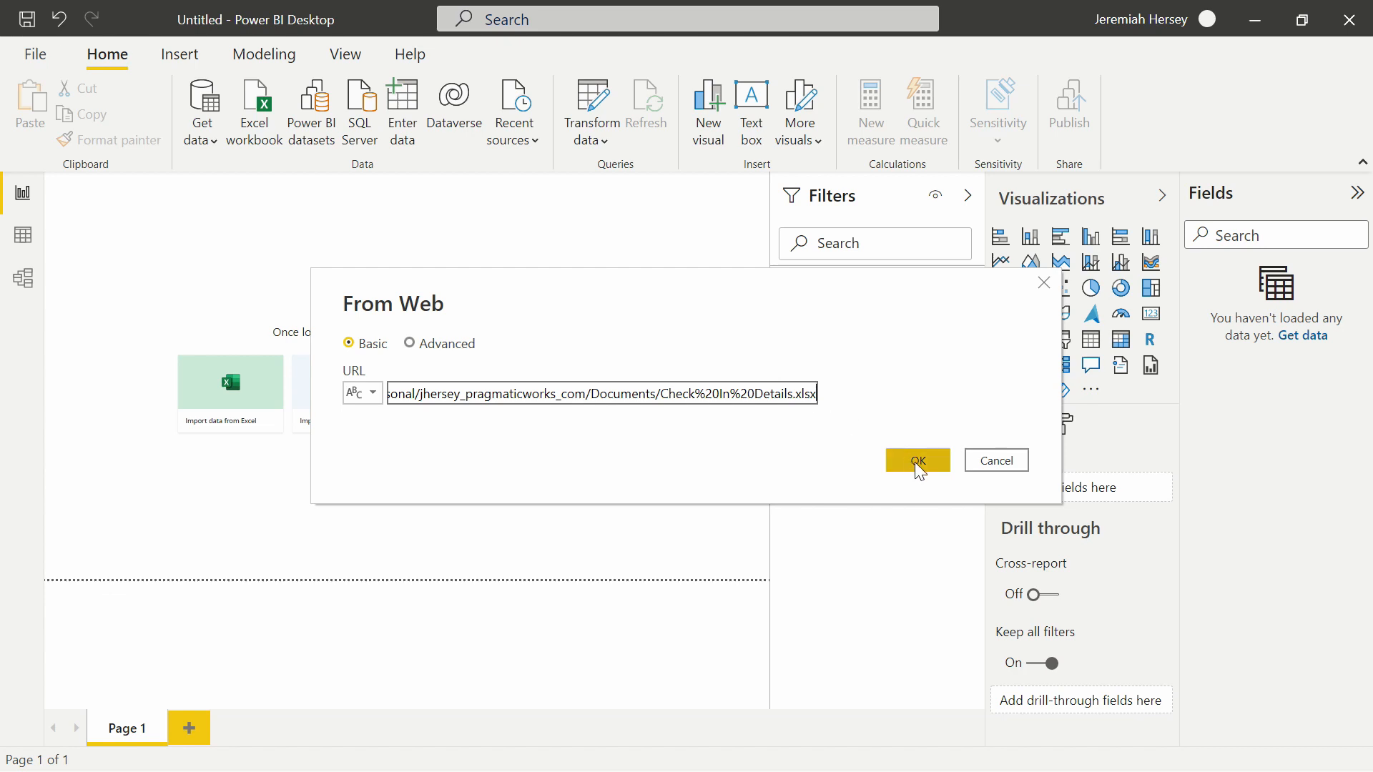
Step: Confirm the From Web connection to the trimmed OneDrive workbook URL
click(918, 460)
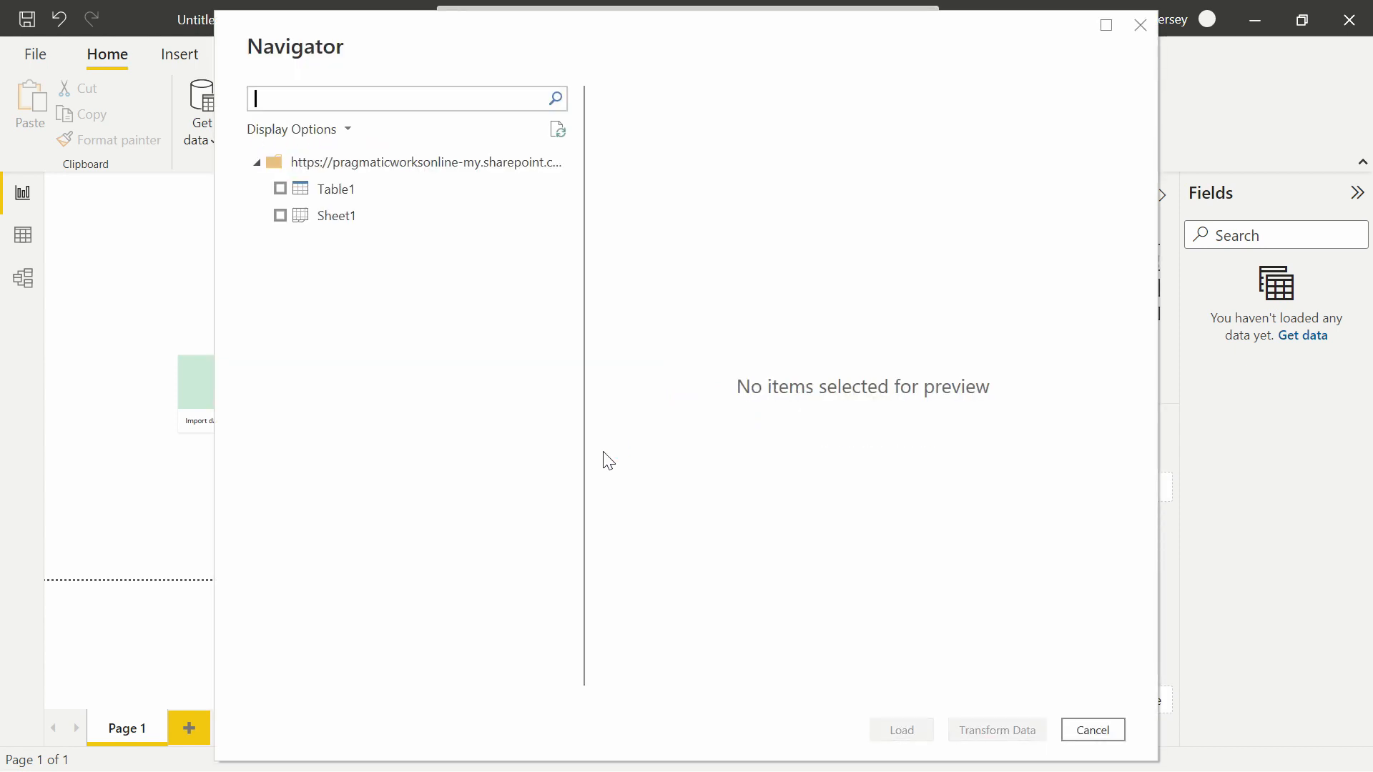
mouse_move(309, 205)
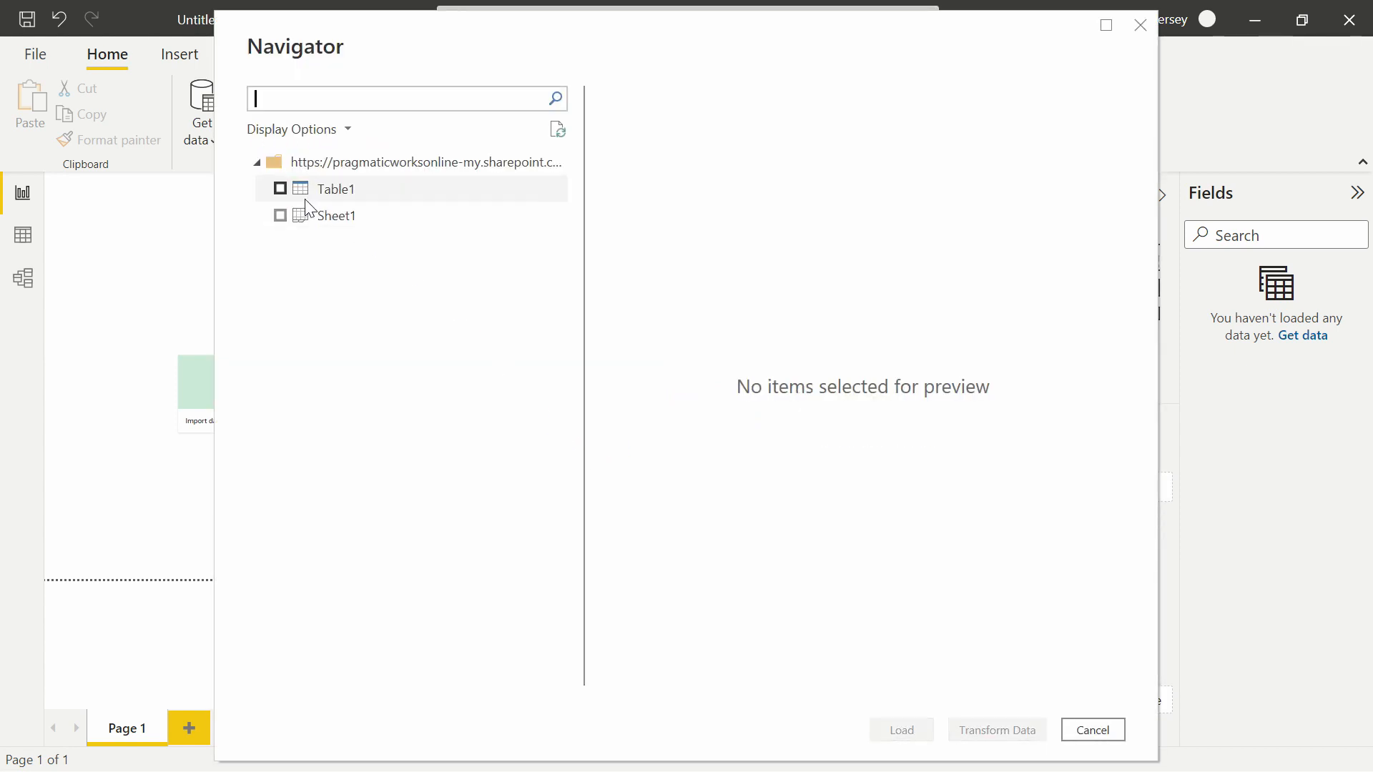
Step: Select Table1 in the Navigator and load it into the report
click(280, 188)
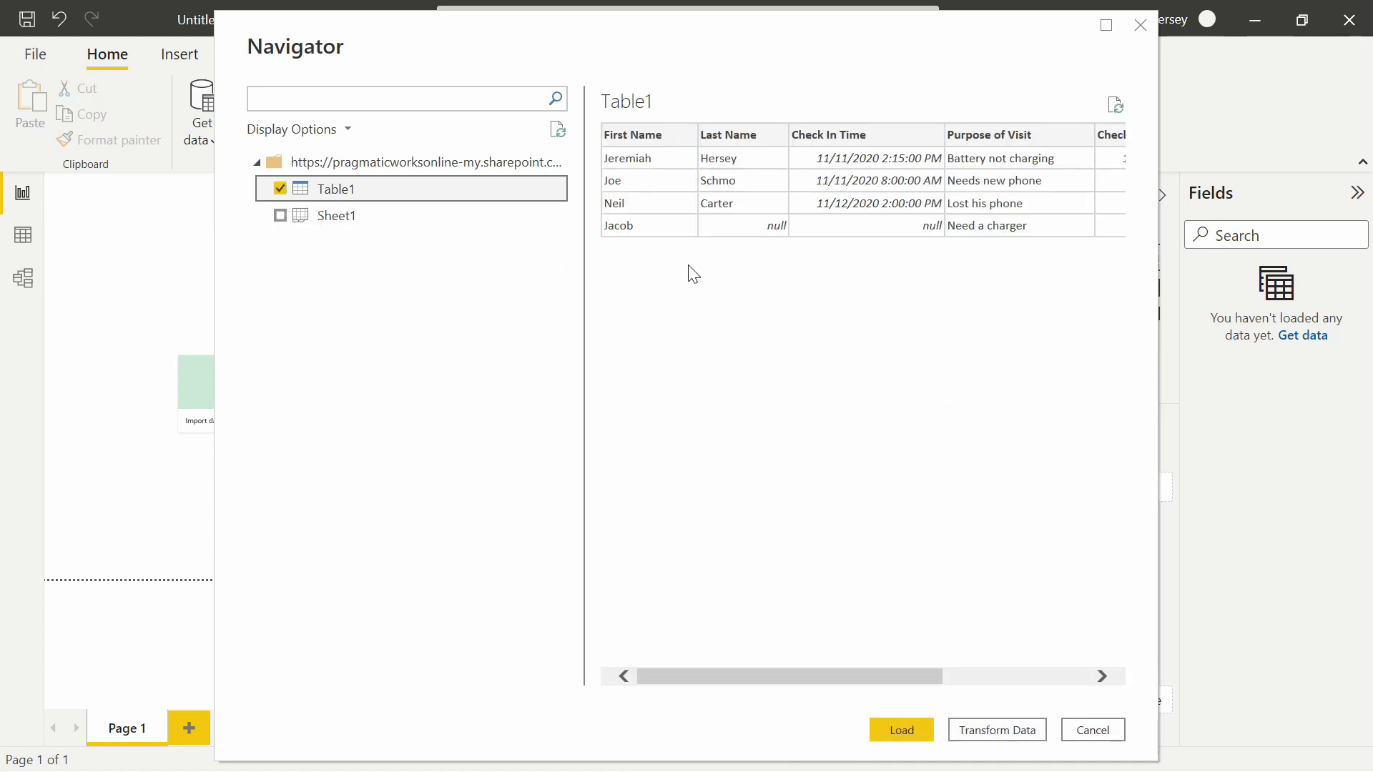
mouse_move(907, 502)
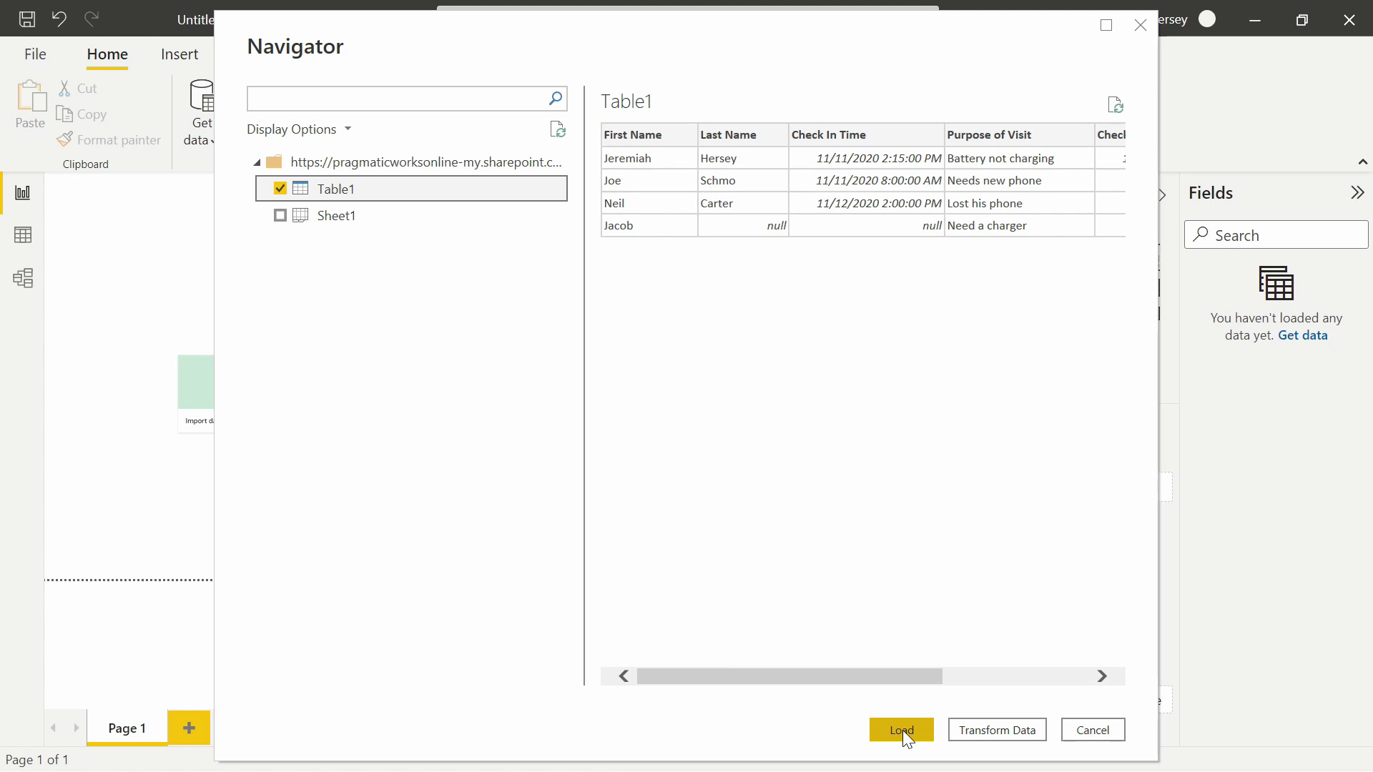
click(901, 729)
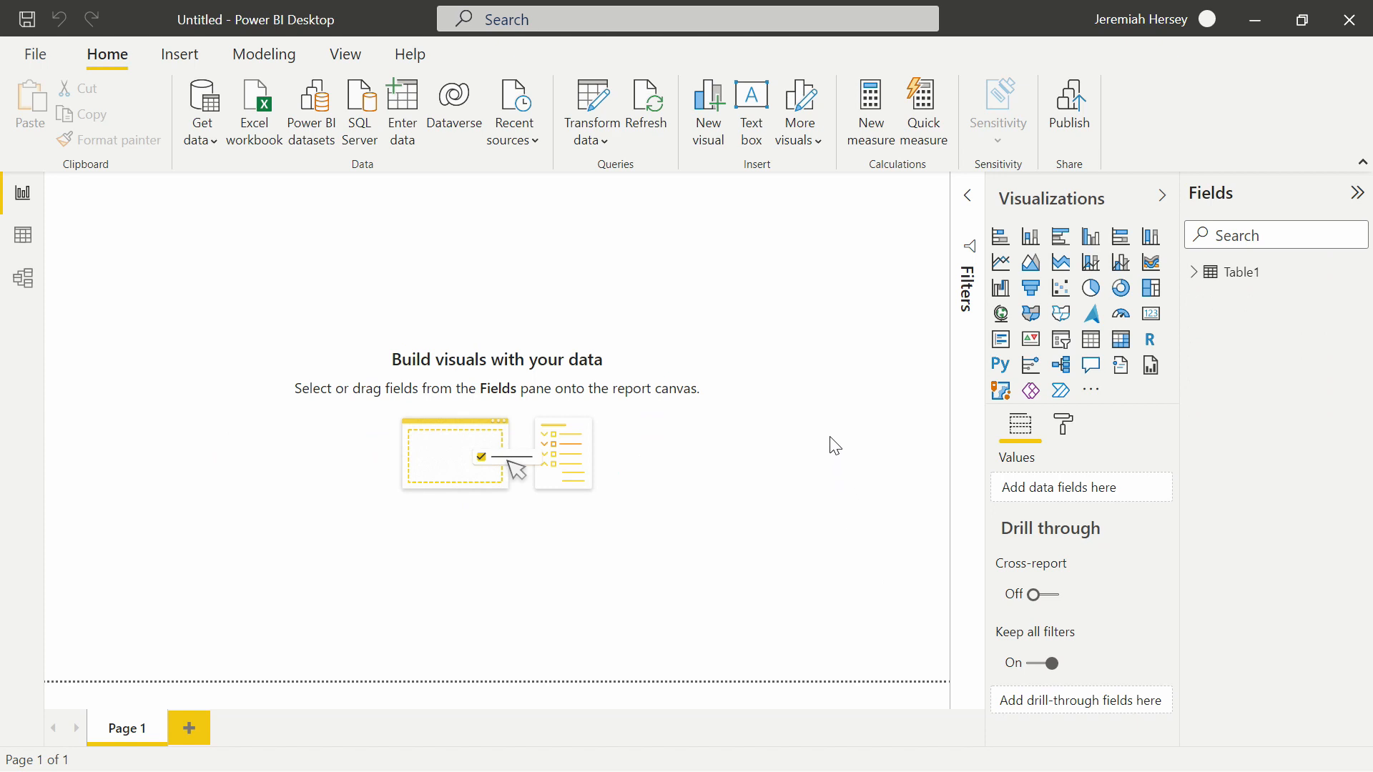
mouse_move(1090, 341)
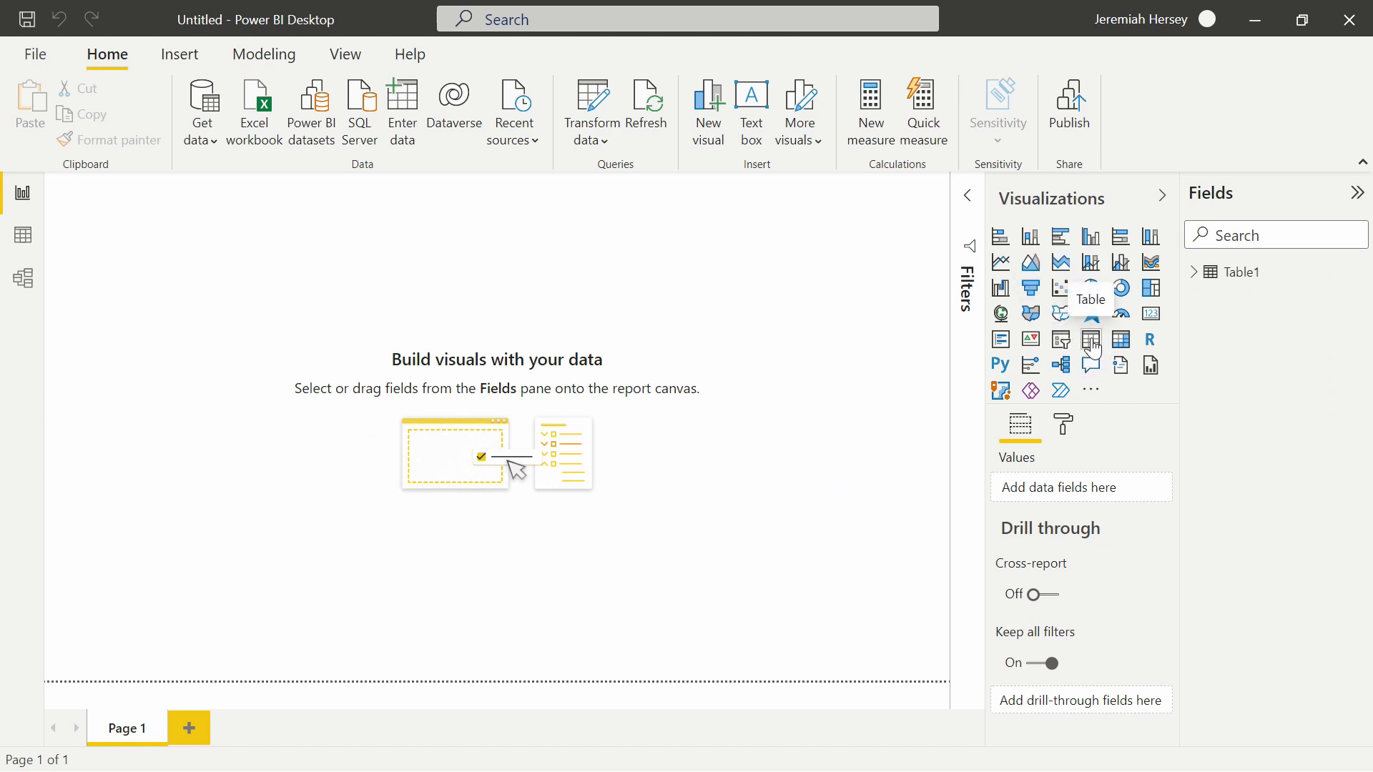
Step: Add a table visual with the First Name and Purpose of Visit fields
click(1090, 339)
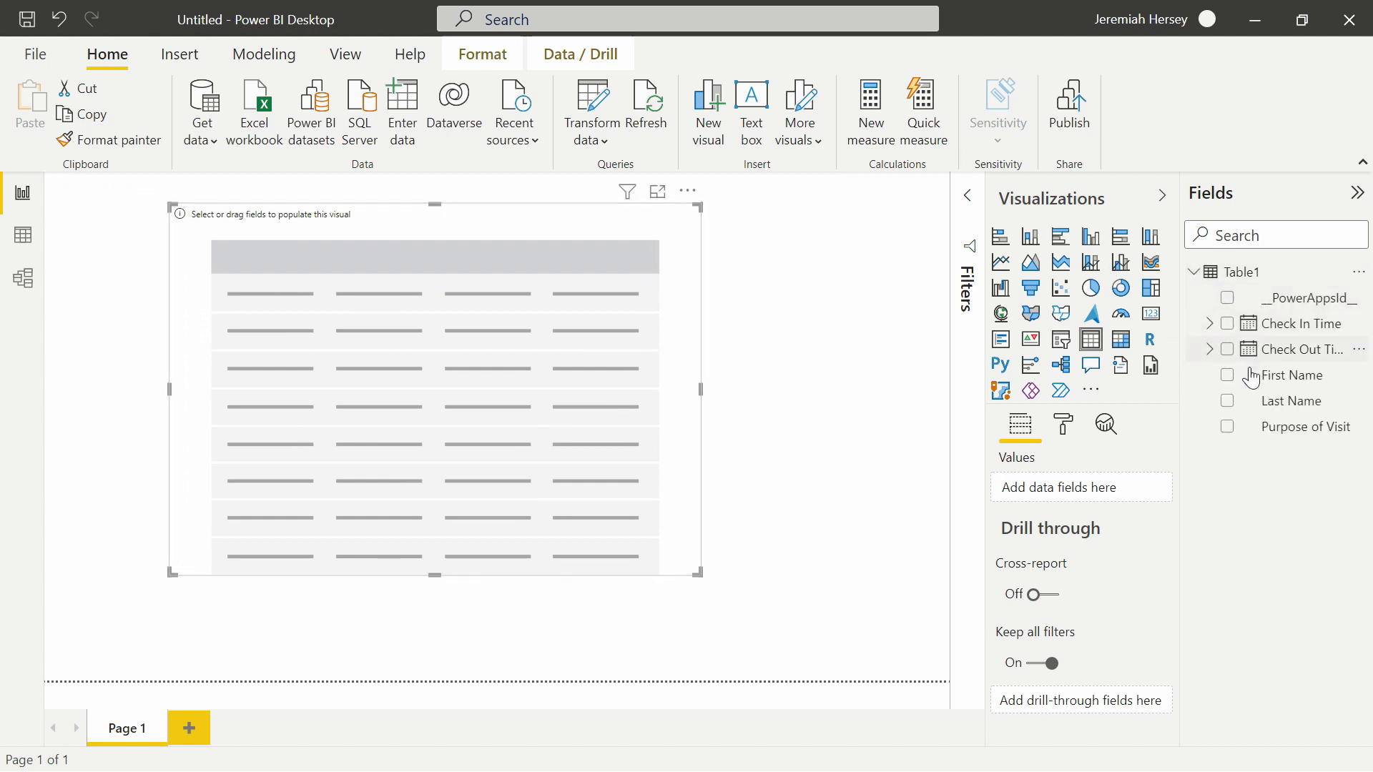
click(1227, 375)
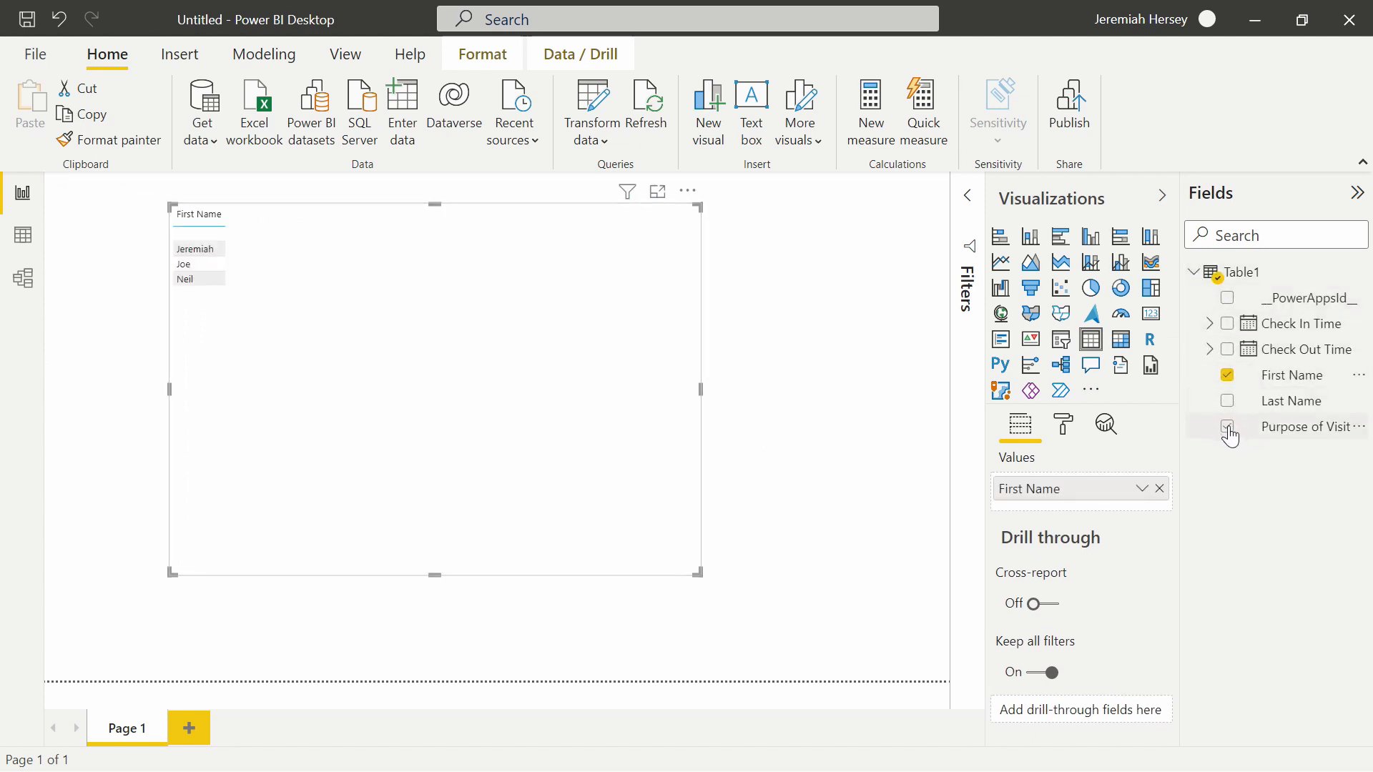
click(1227, 426)
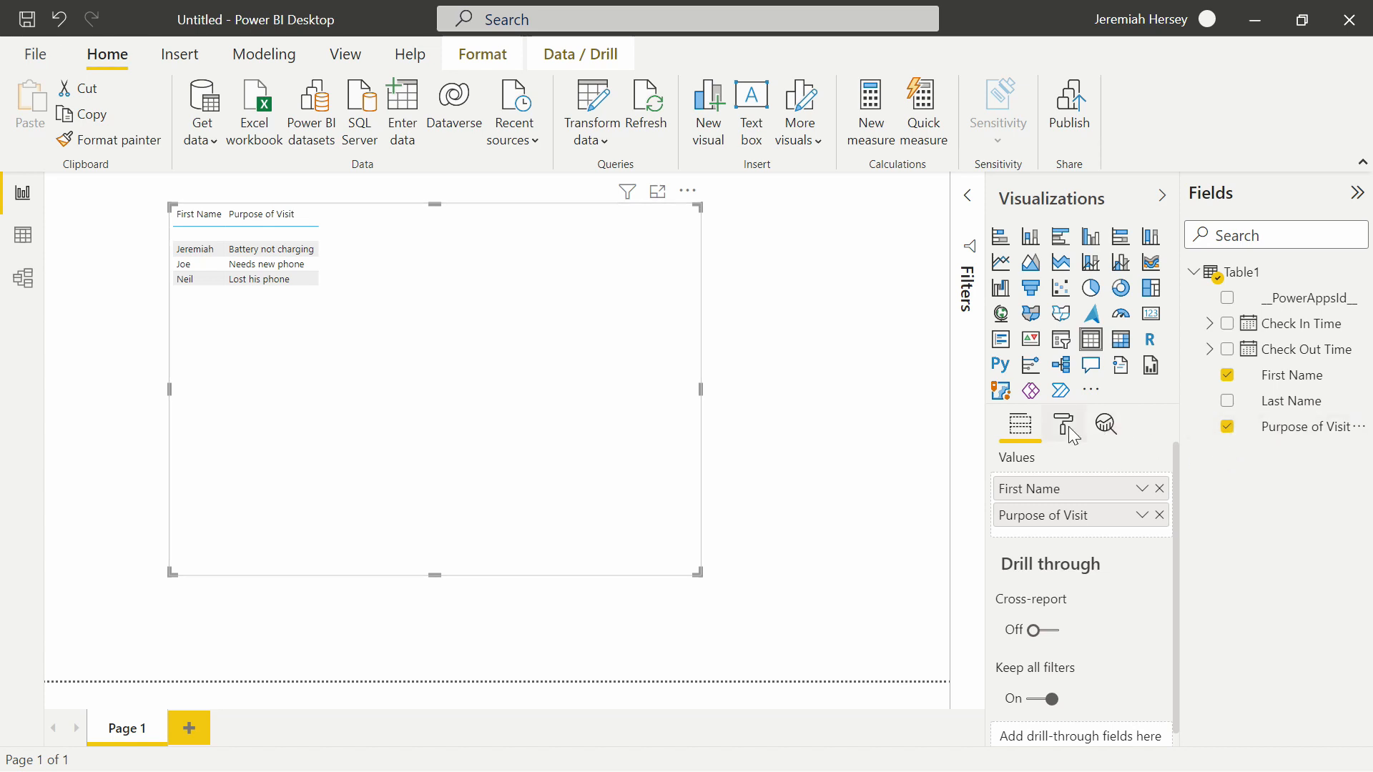
Step: In the Format pane, search for 'text' and adjust a text setting of the table
click(1063, 423)
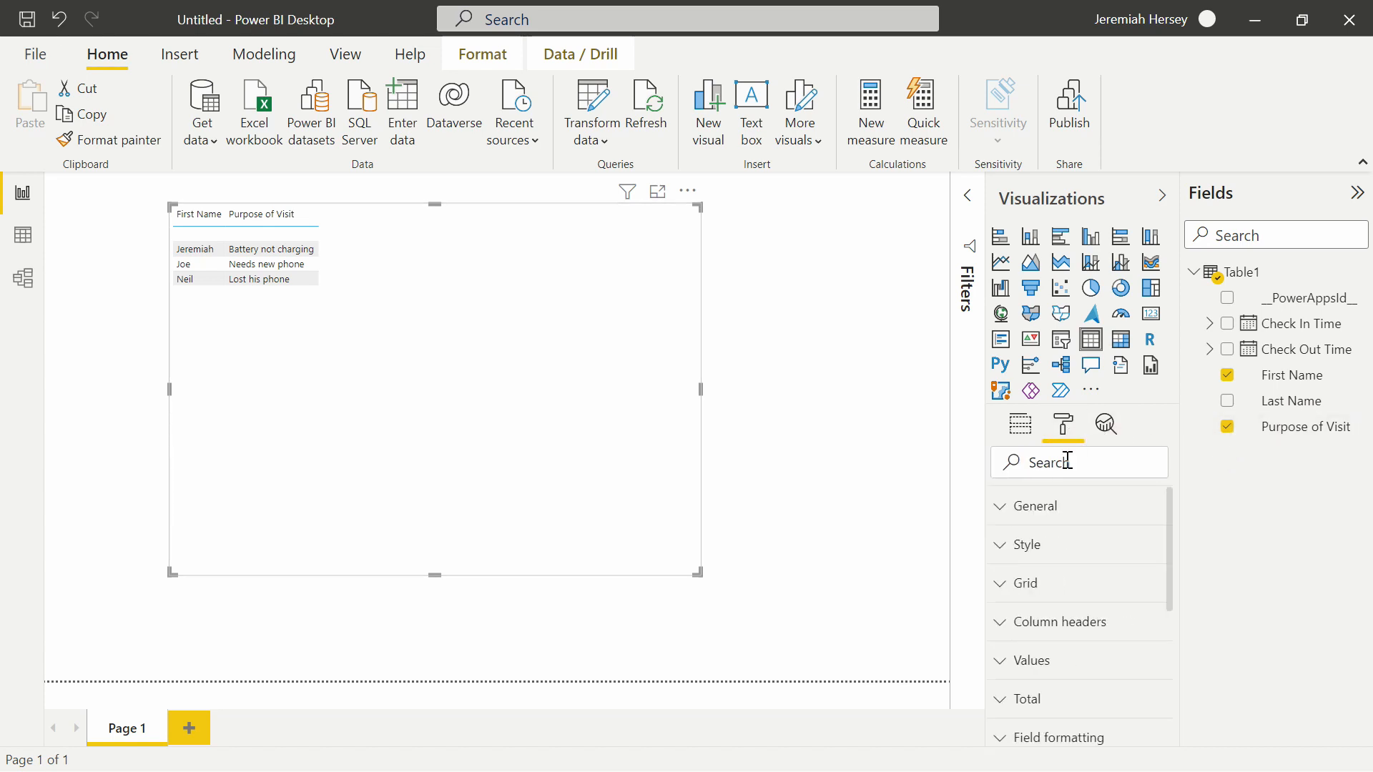
text(text)
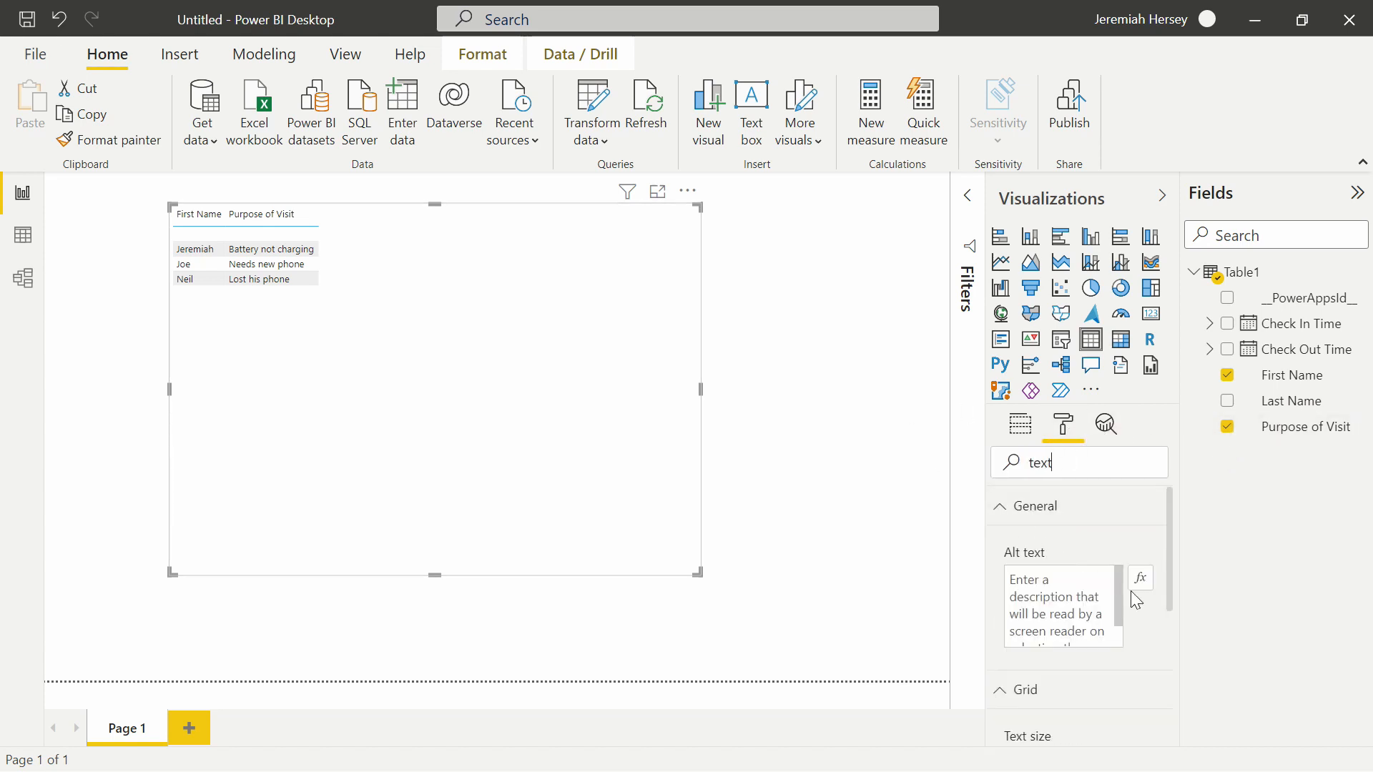
scroll(down, 3)
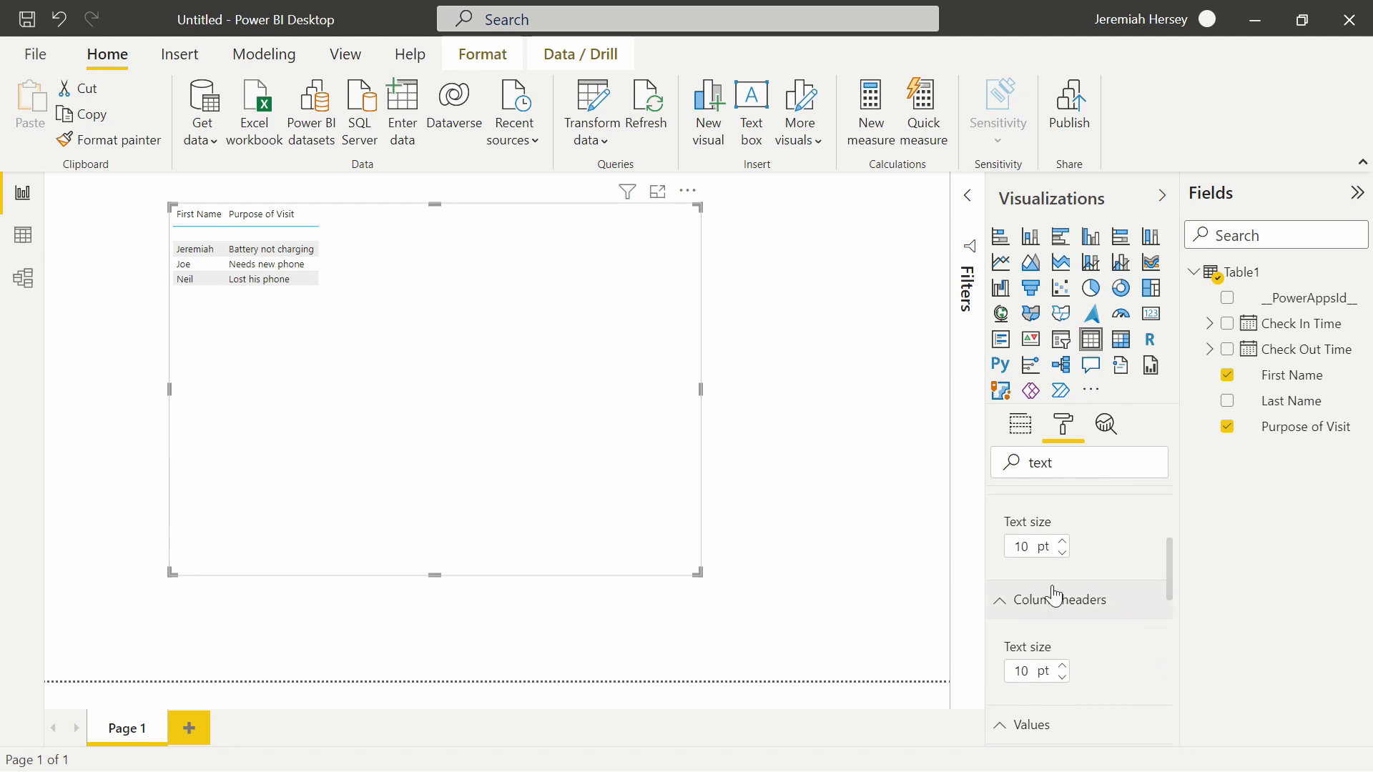
click(1061, 541)
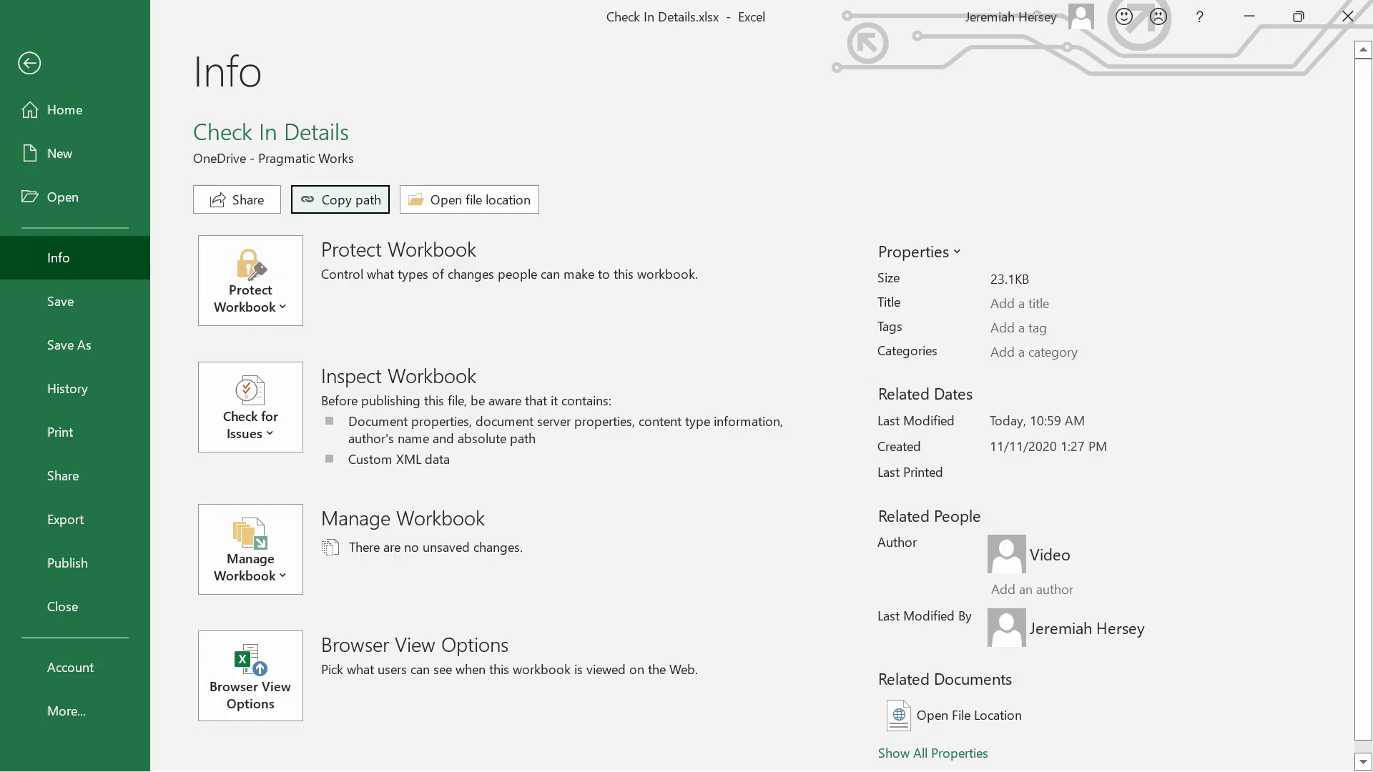
mouse_move(188, 85)
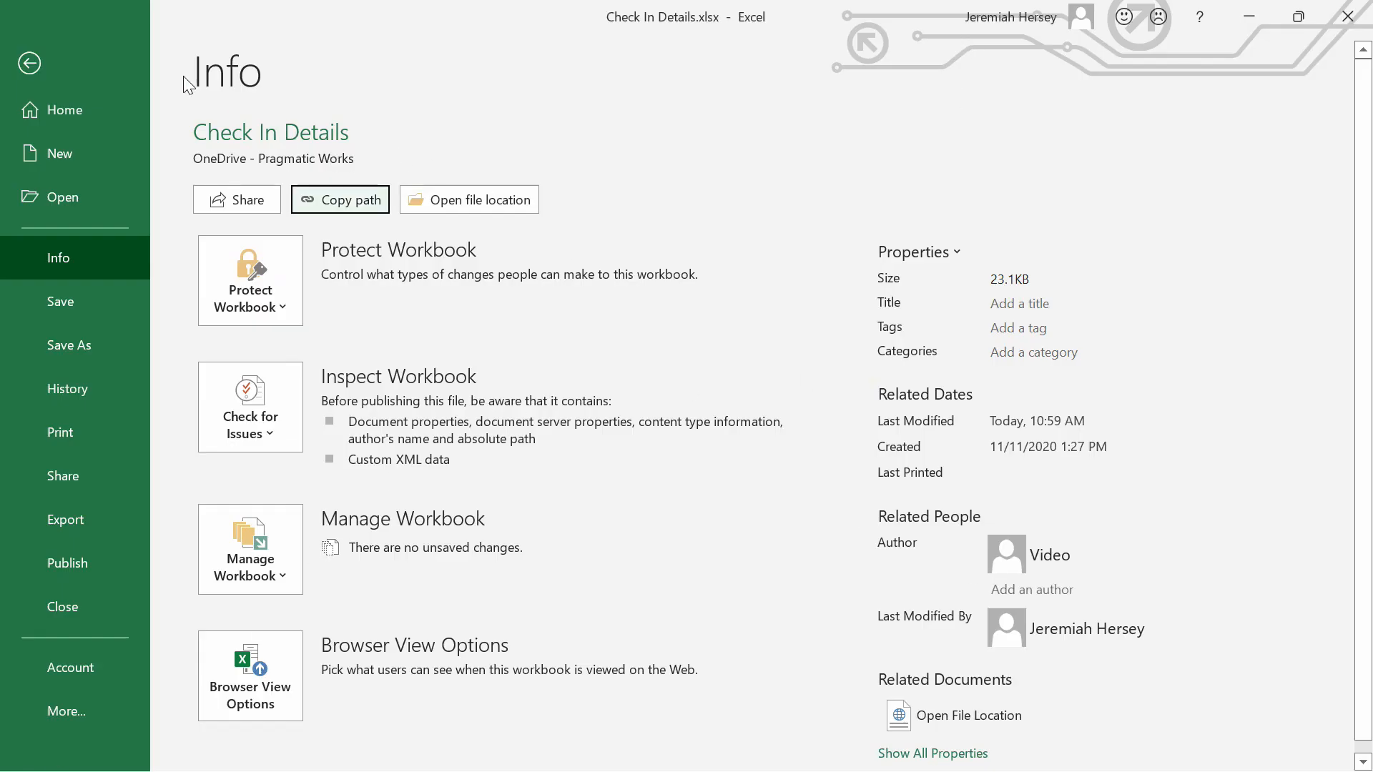
Step: Return to the sheet and add row 5: Matt, purpose 'Needs a Battery'
click(29, 63)
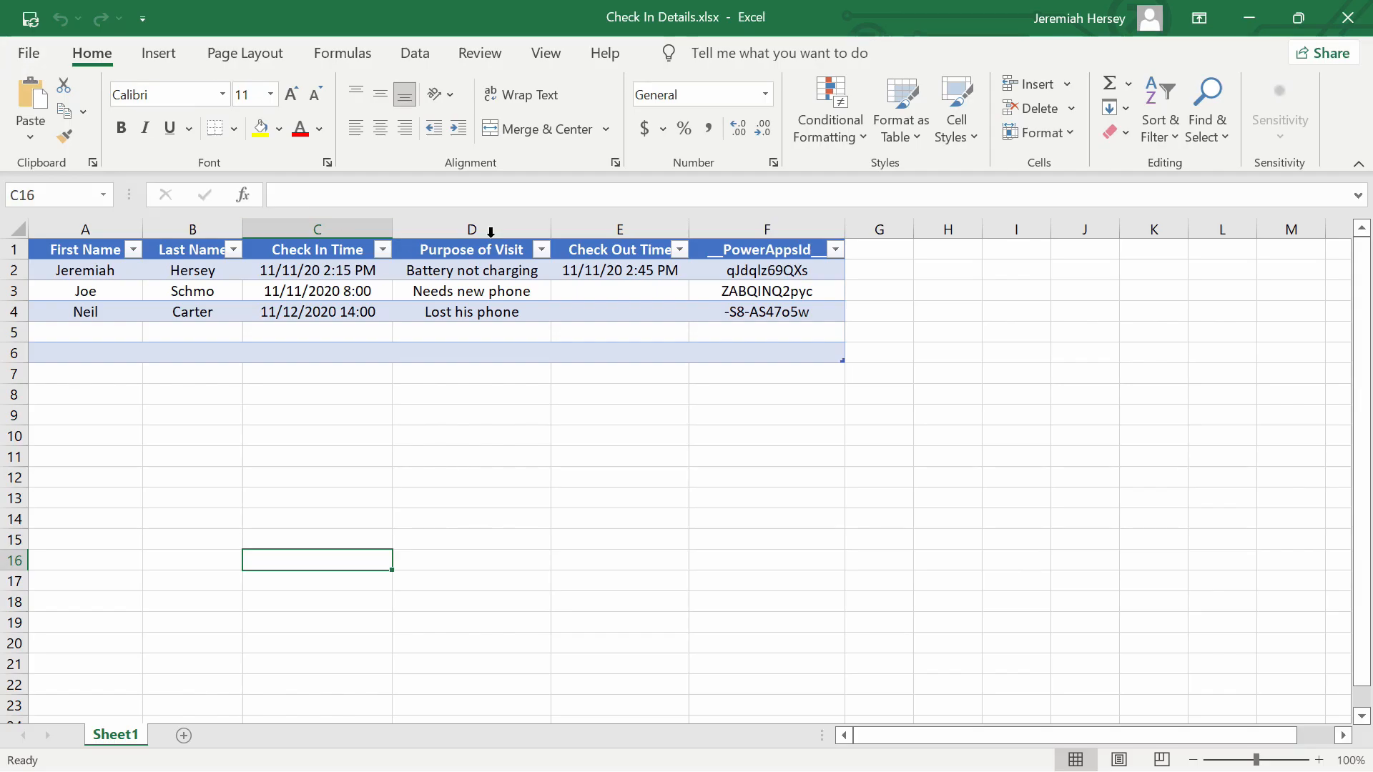
click(86, 331)
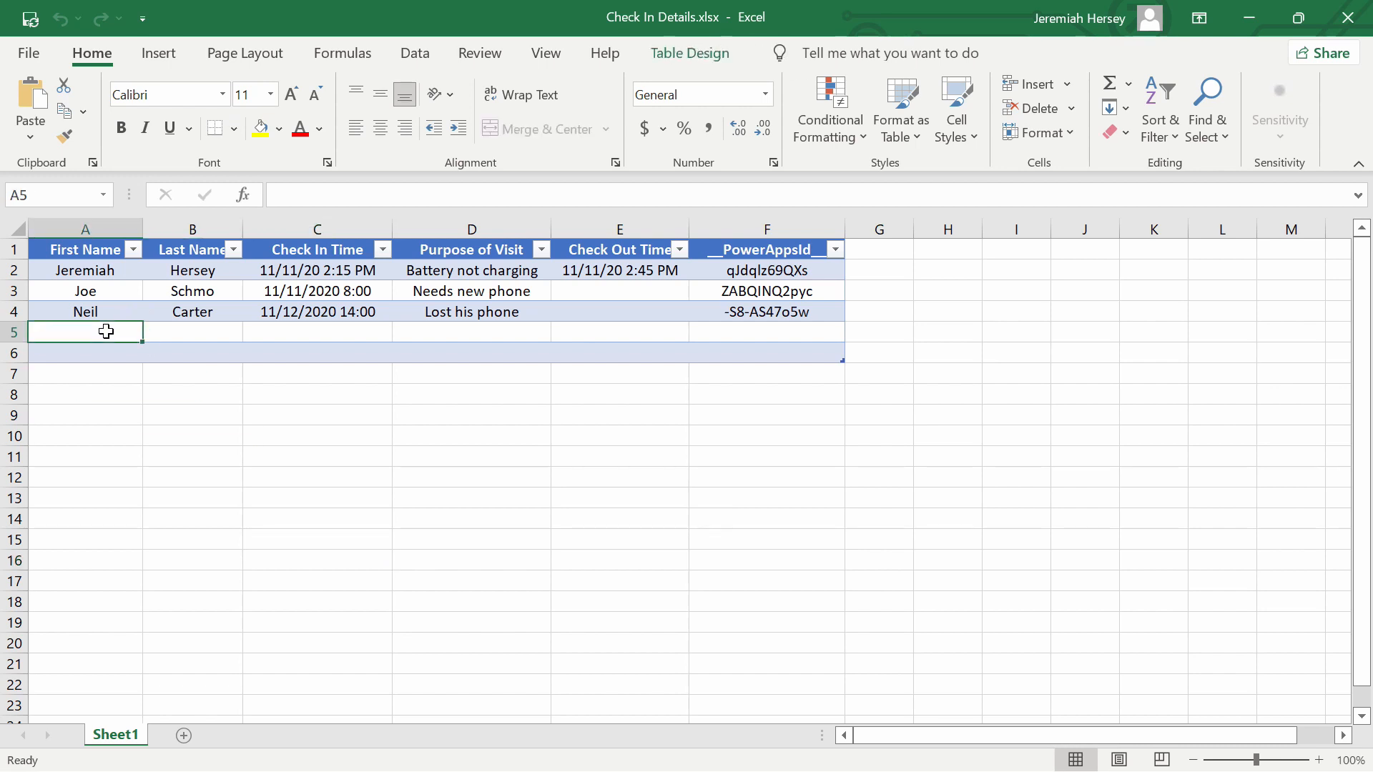
text(Matt)
click(193, 332)
text(Peterson)
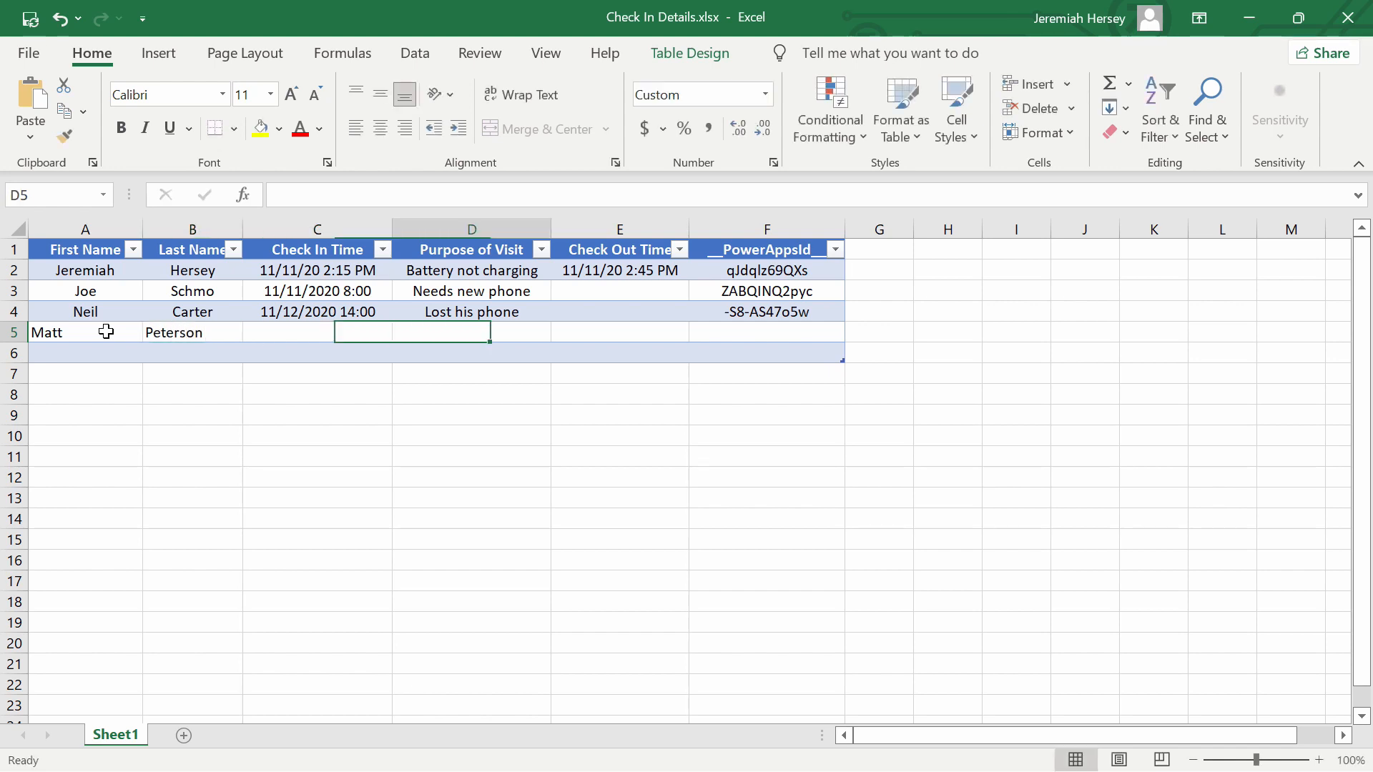
text(Needs new phone)
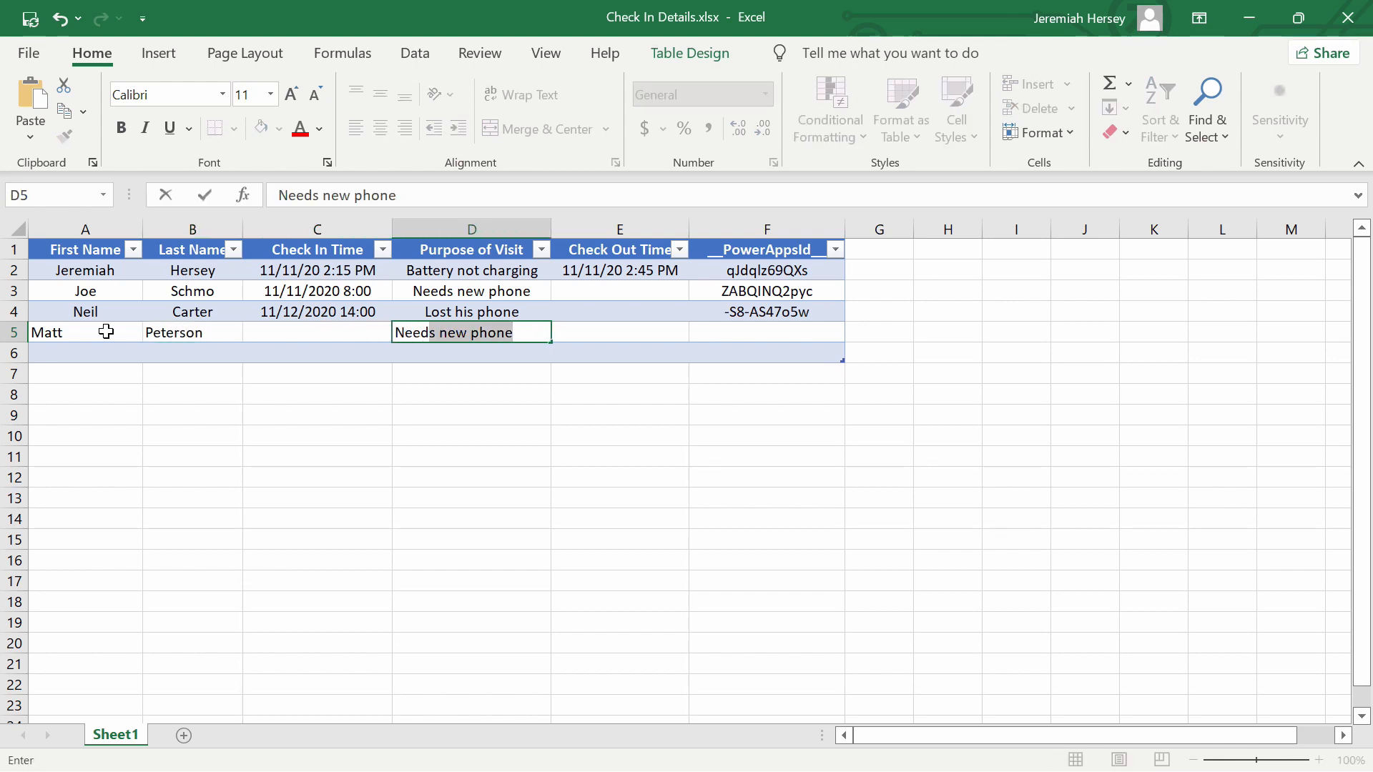
text(Needs a Batt)
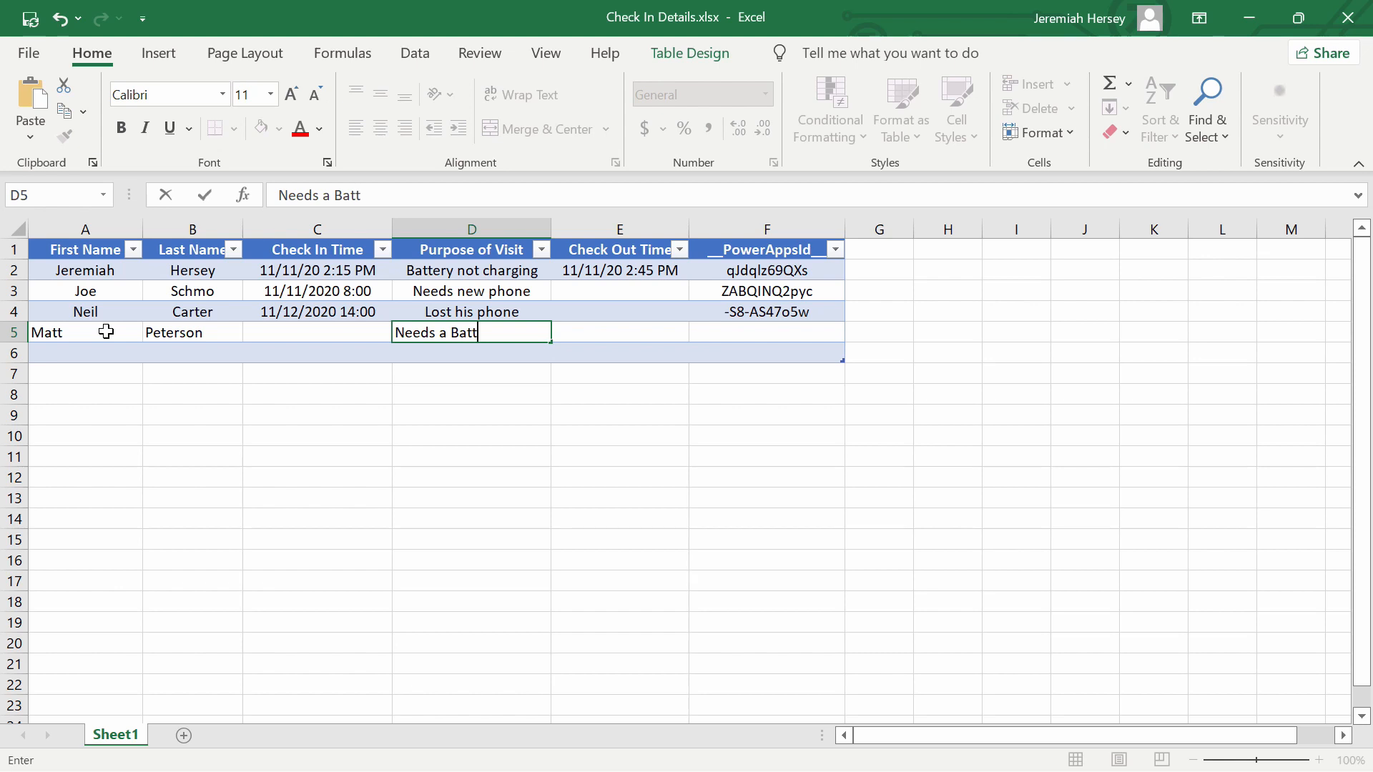
text(ery)
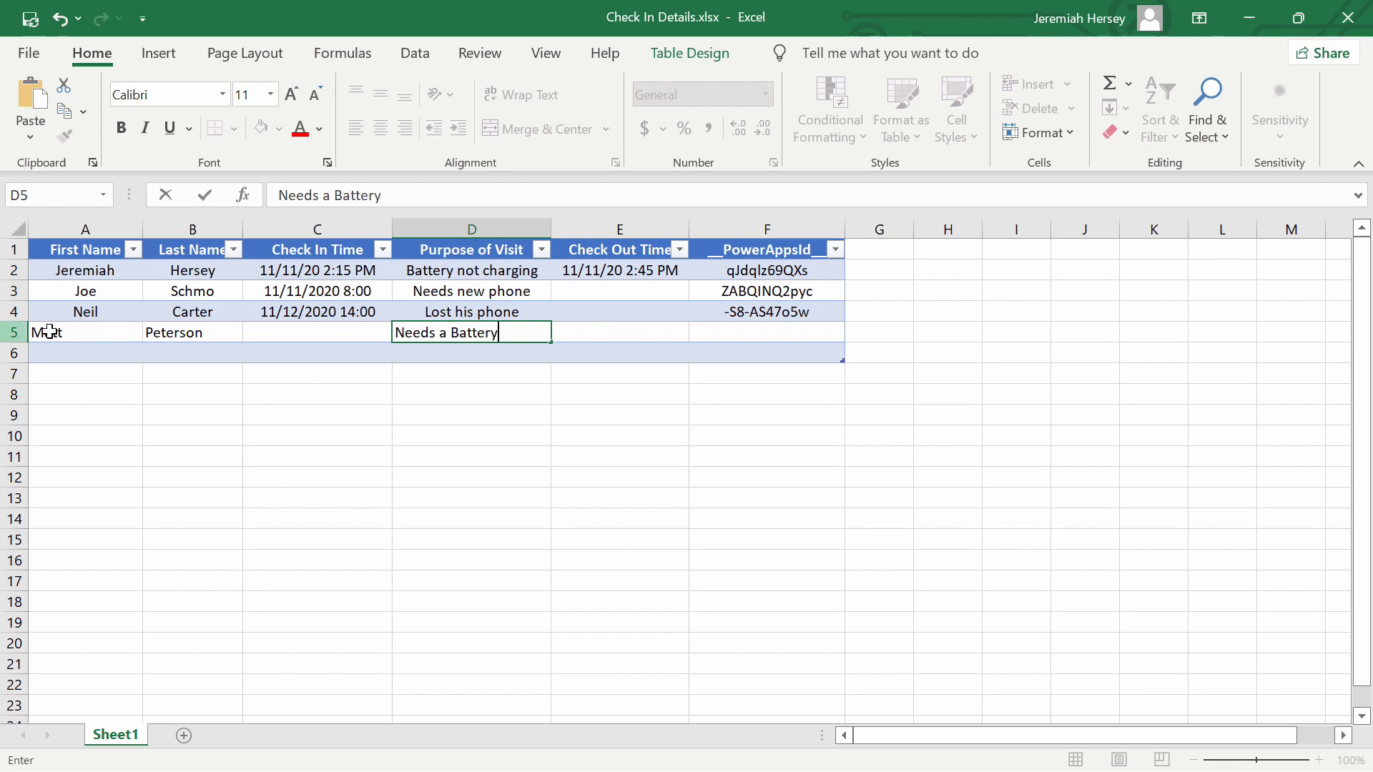
text(Joe)
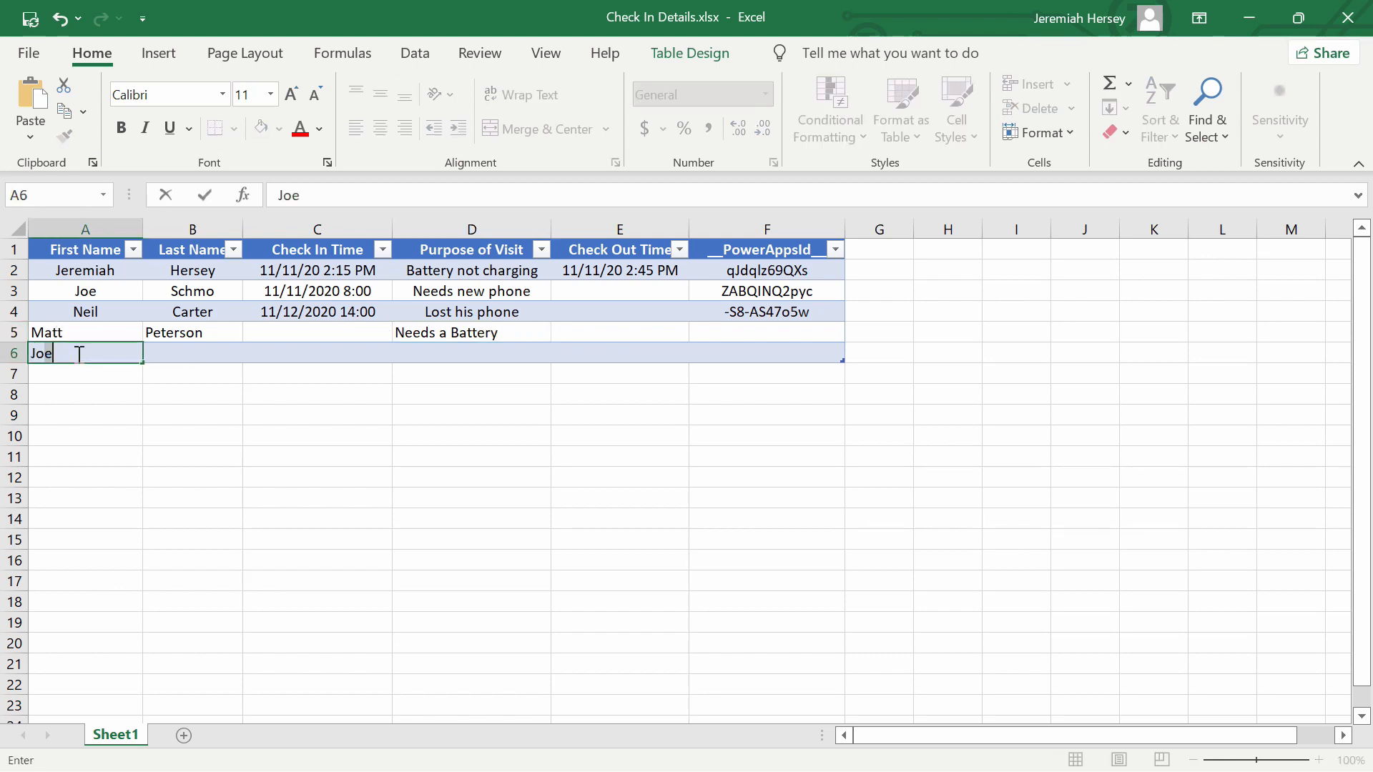
key(Tab)
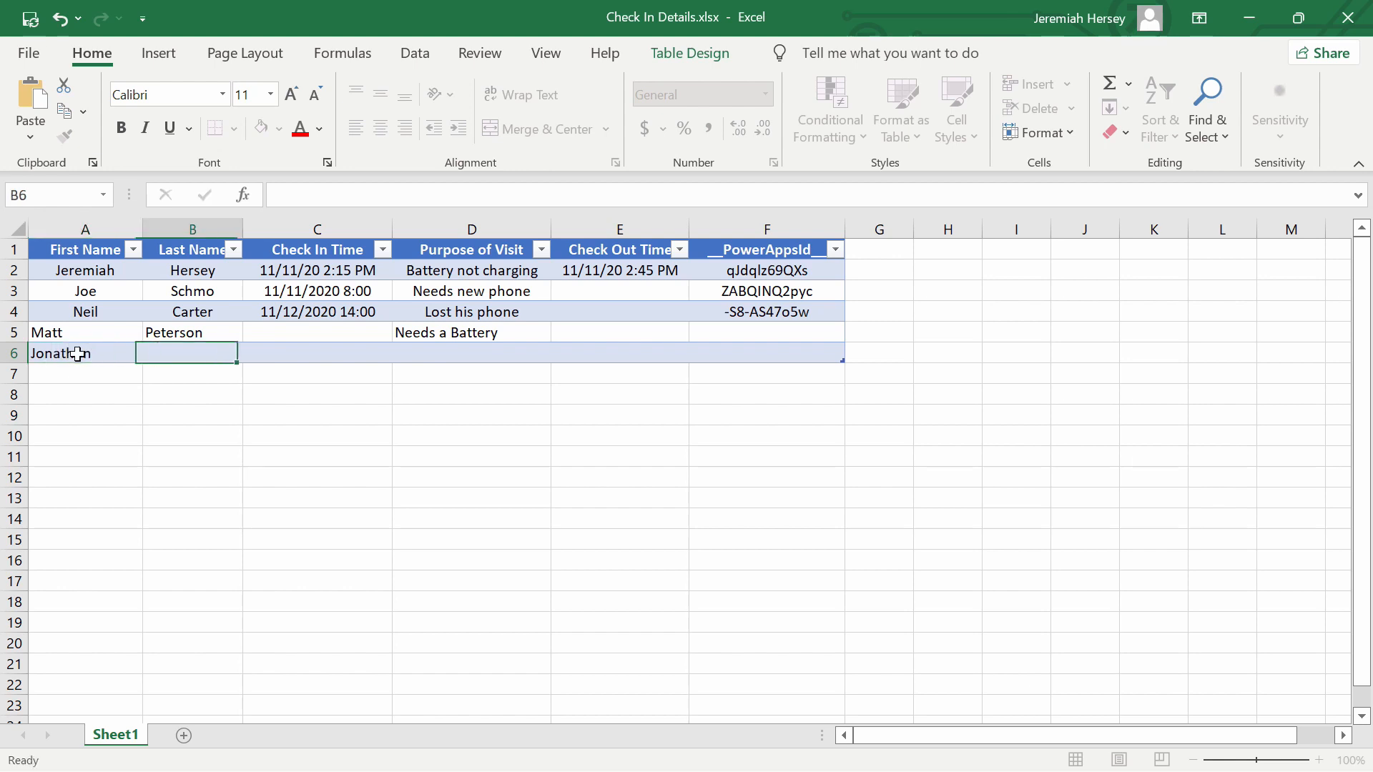
text(Silva)
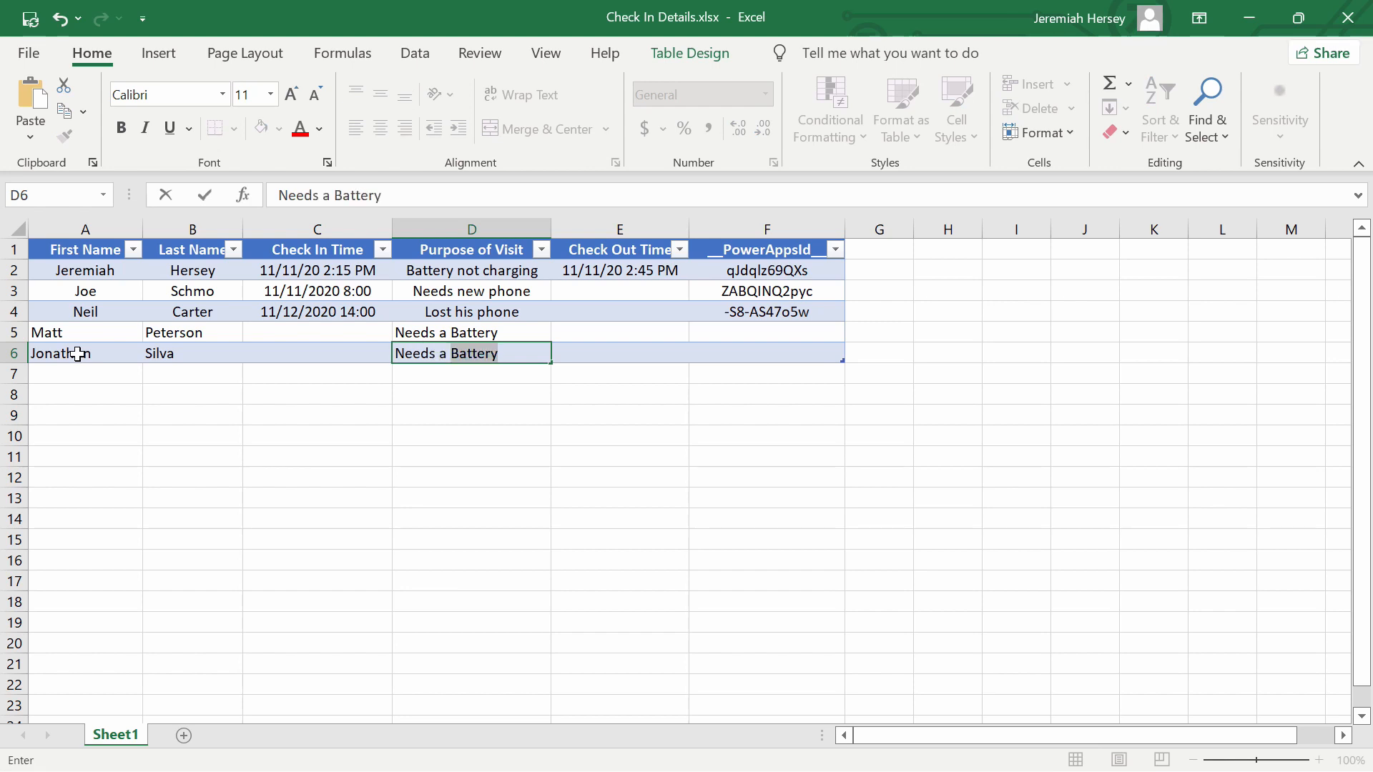
text(Needs a Charger)
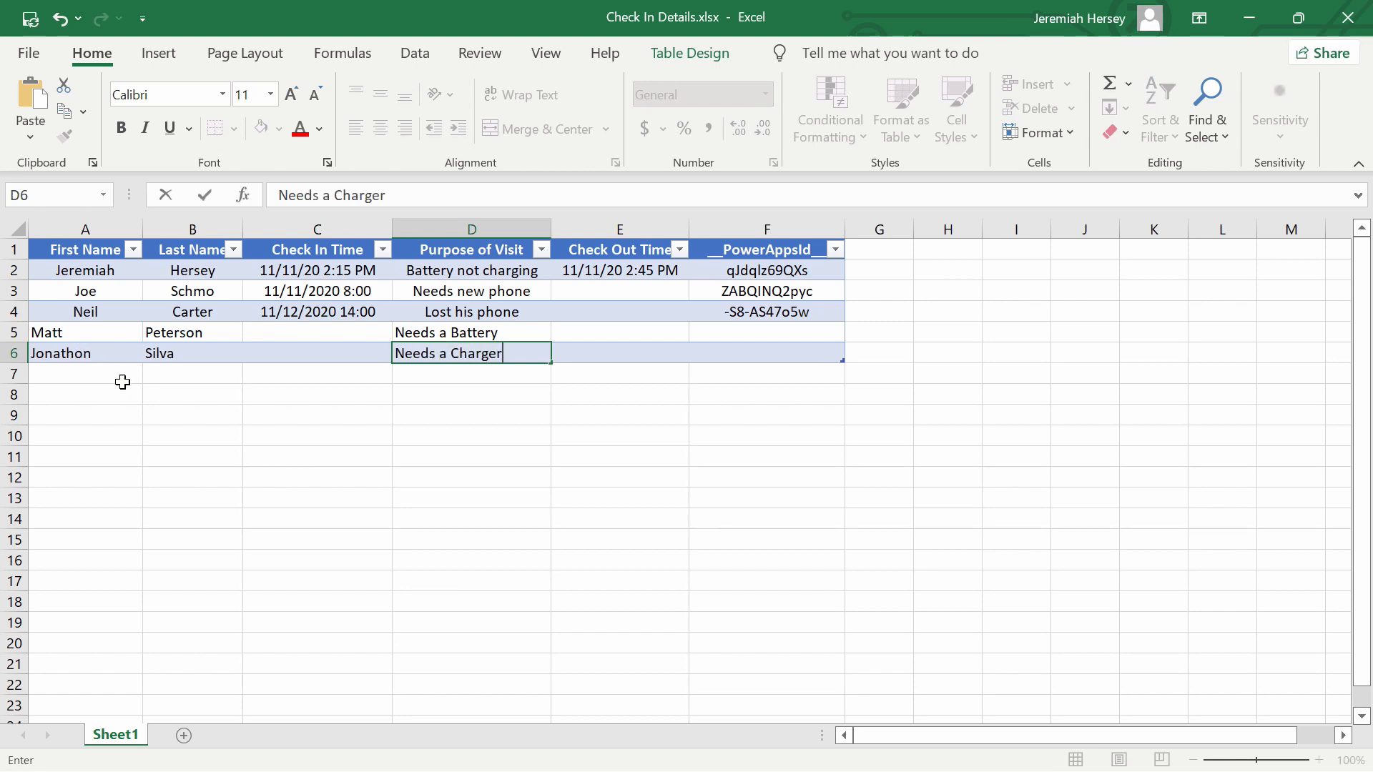
click(472, 415)
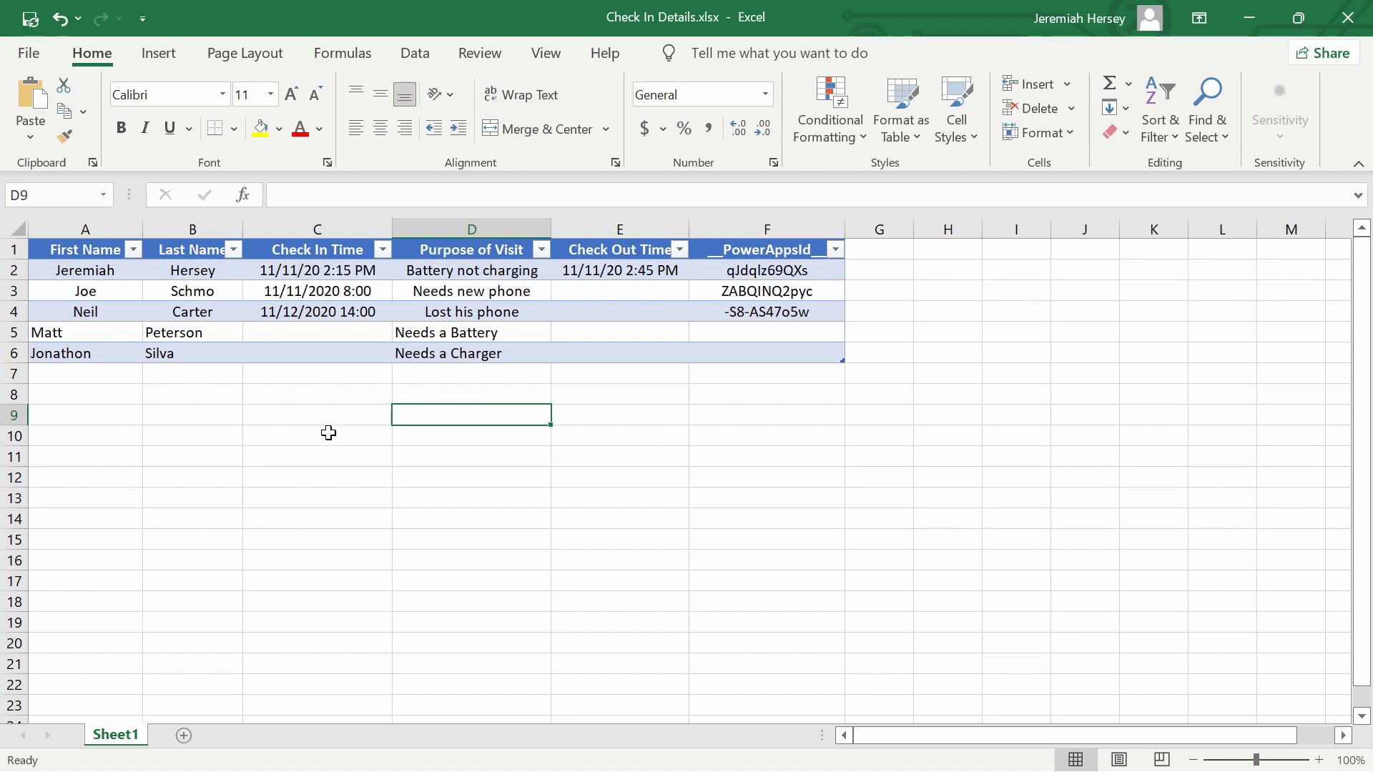
mouse_move(1061, 253)
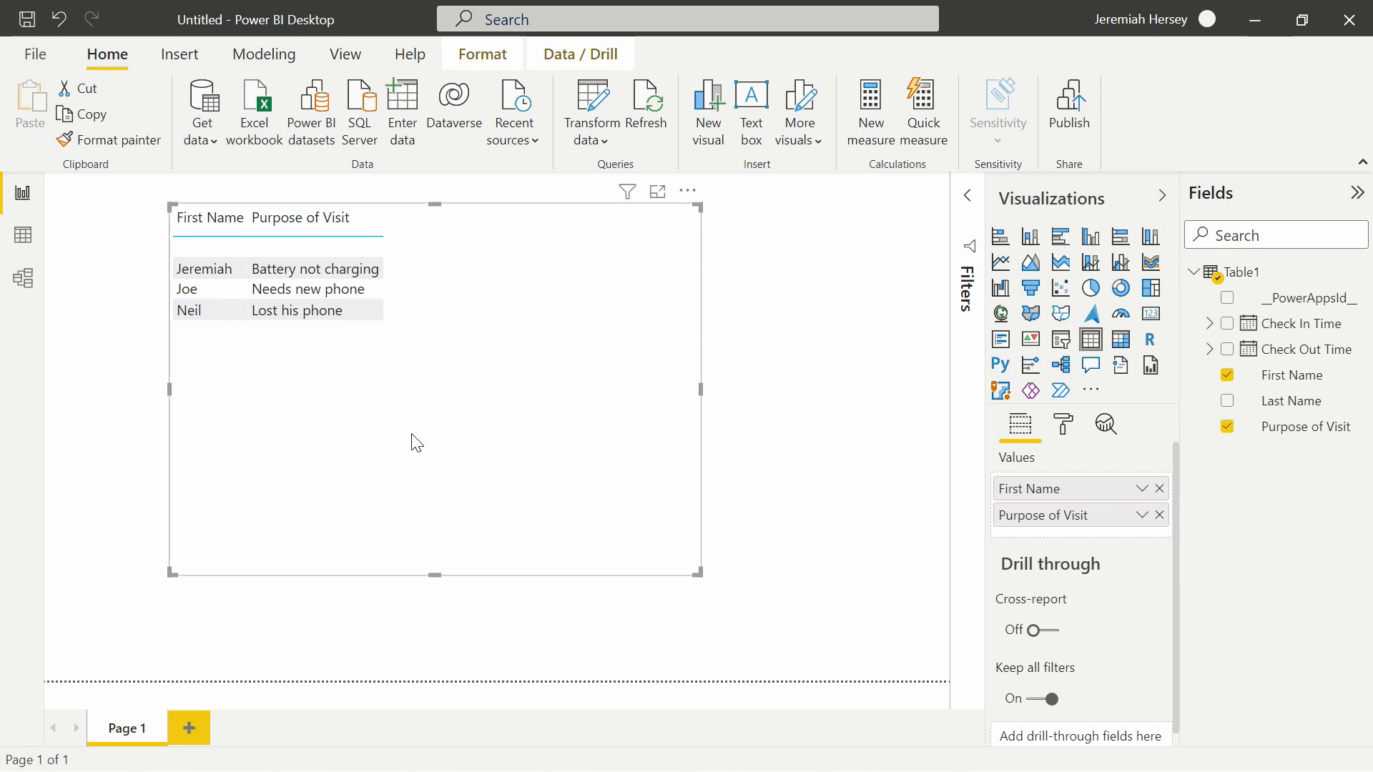
mouse_move(650, 111)
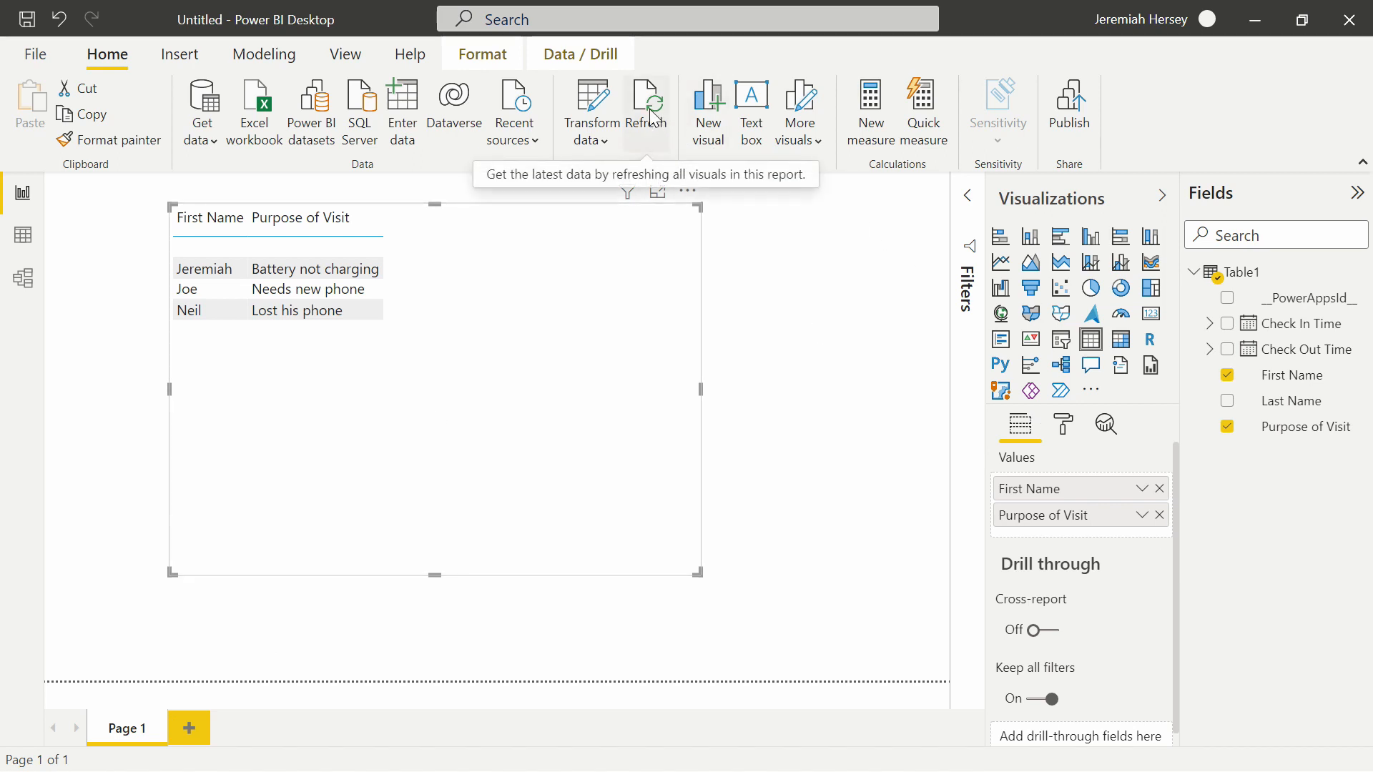
Step: Refresh the report so the table lists Matt and Jonathon with their purposes
click(649, 98)
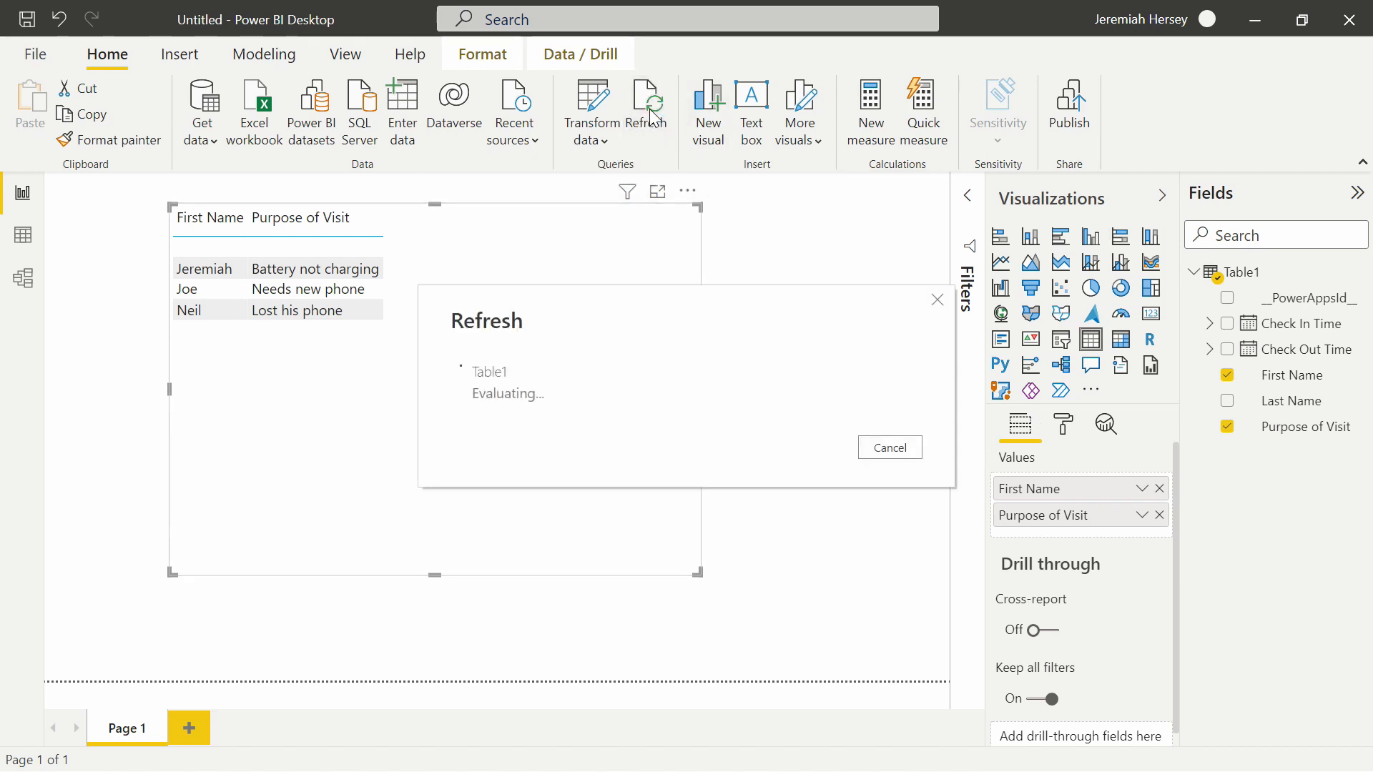
click(646, 99)
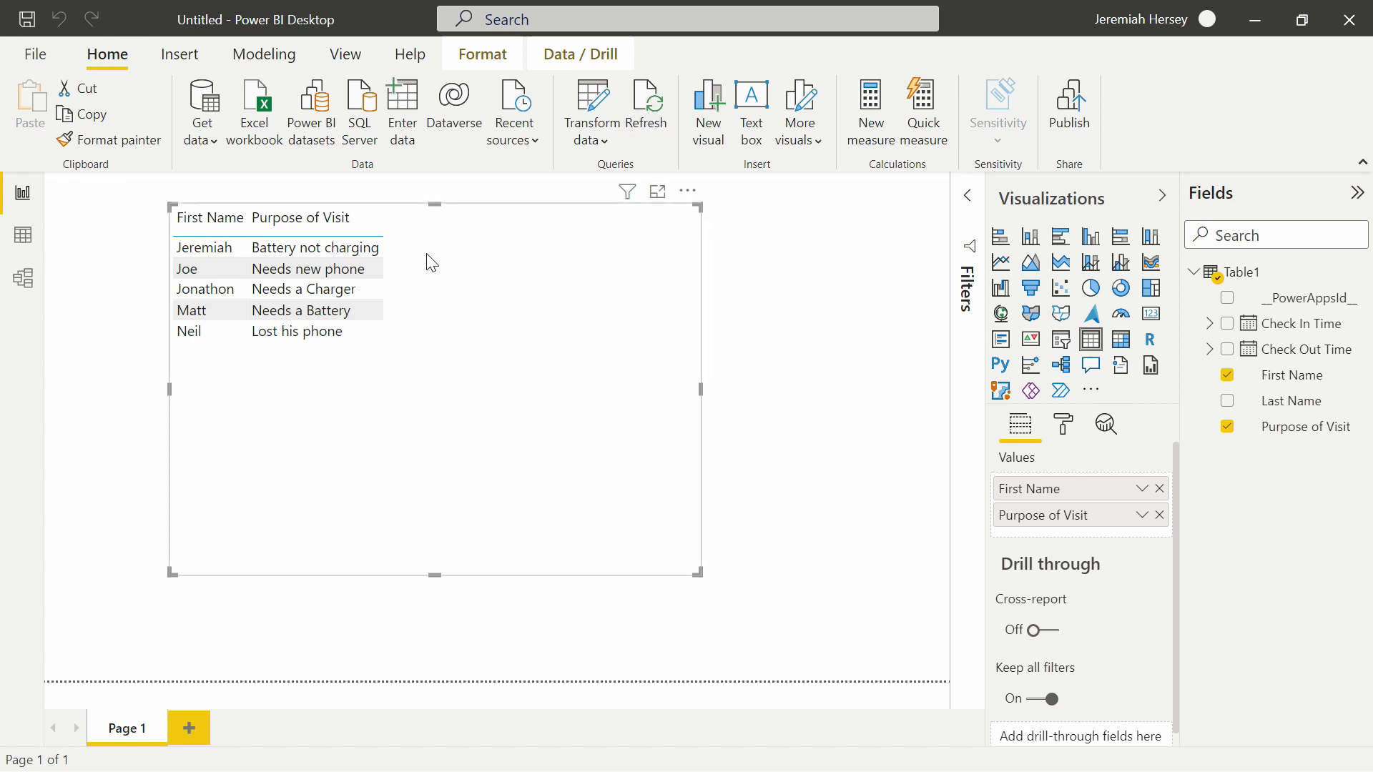